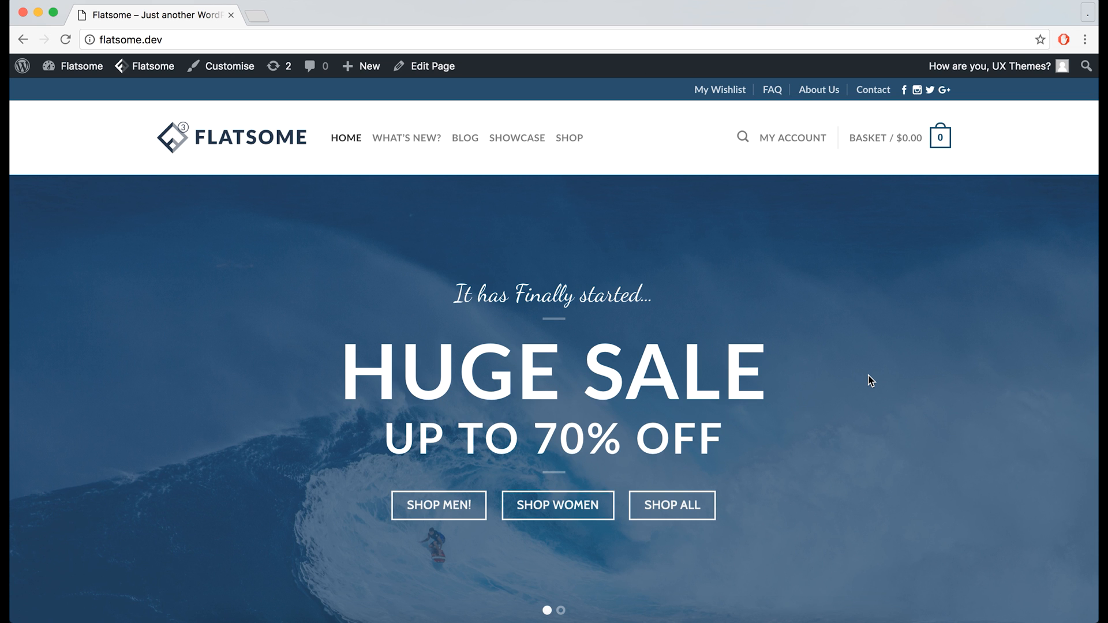
pyautogui.moveTo(880, 369)
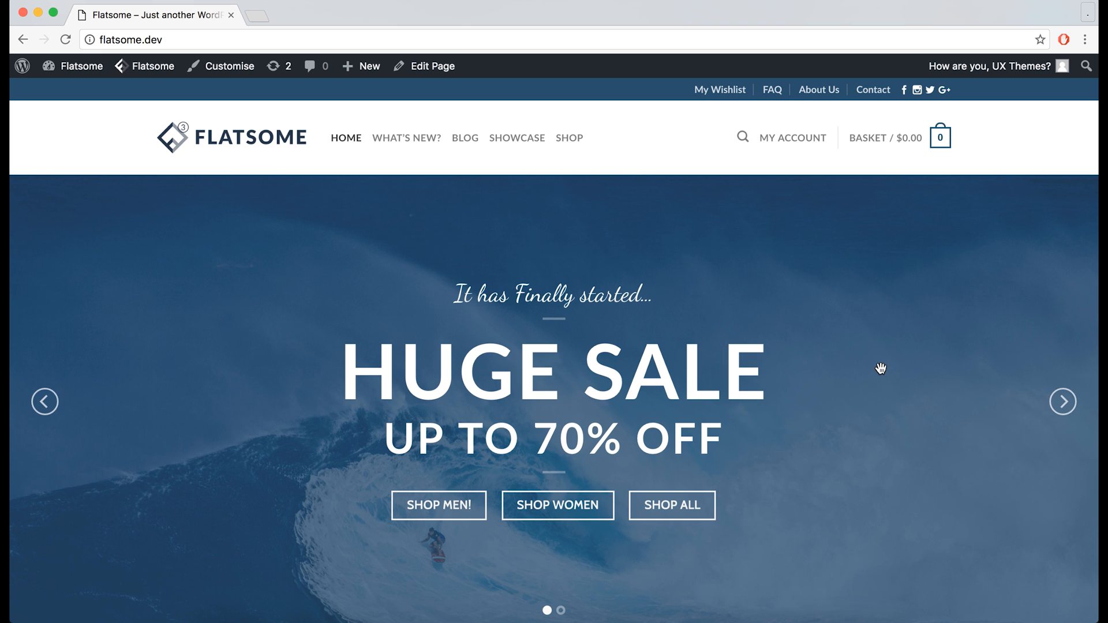
# - Visit the shop page from the main navigation, then move on to the blog page
pyautogui.click(570, 137)
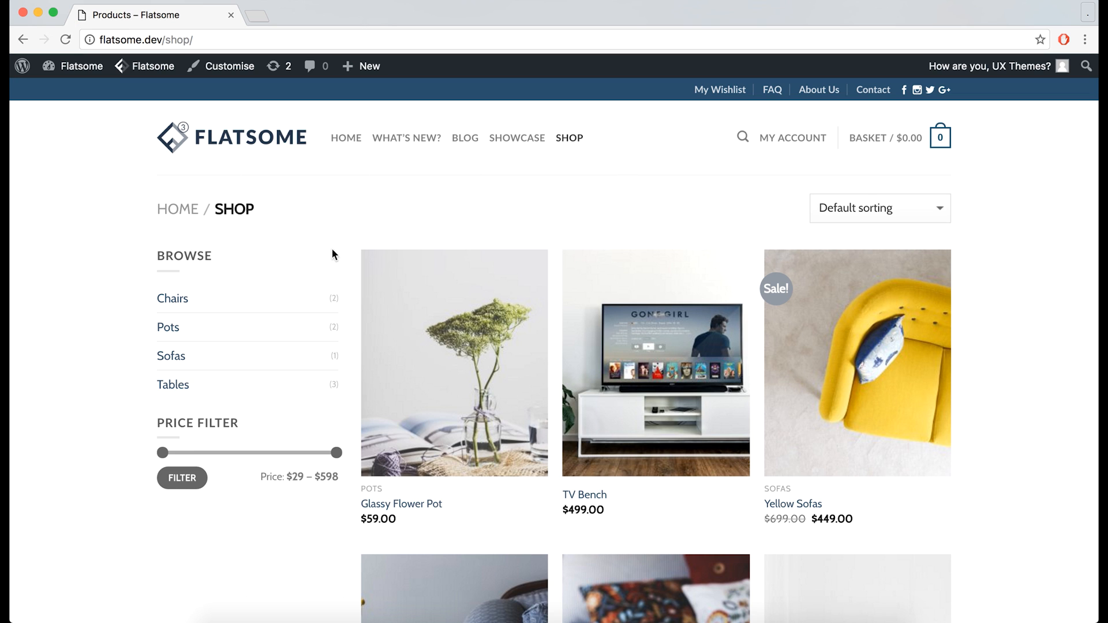
pyautogui.moveTo(979, 200)
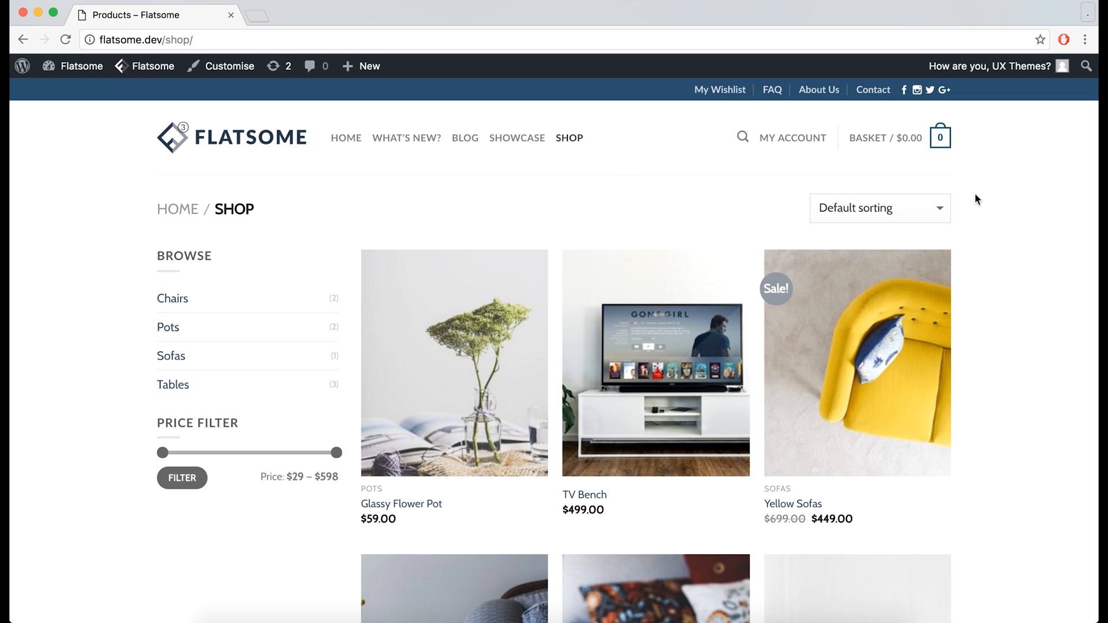
pyautogui.click(464, 137)
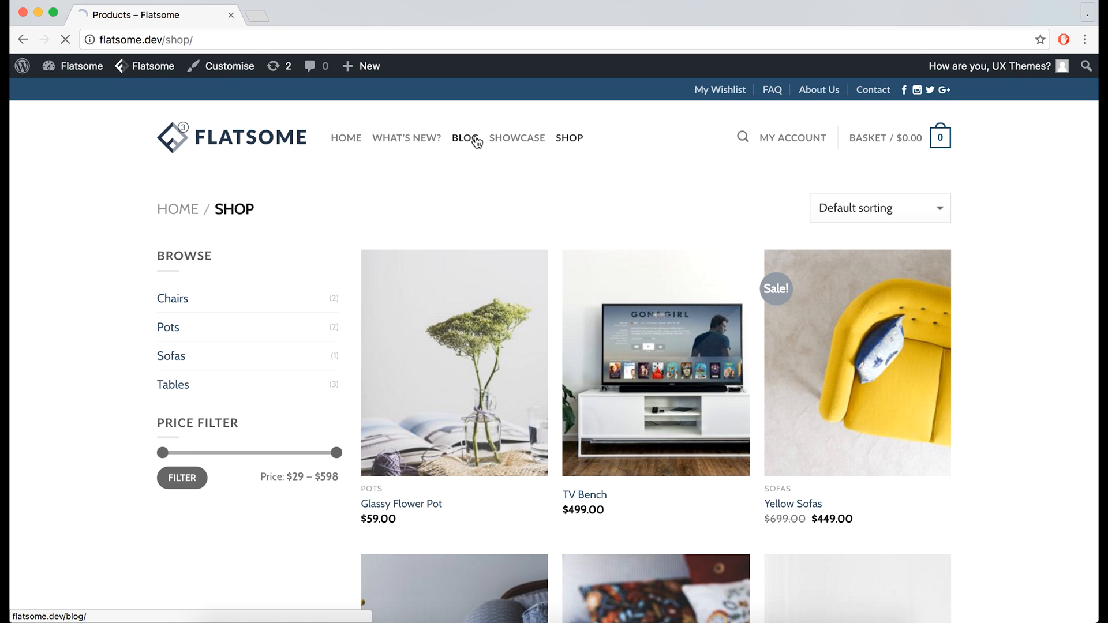
pyautogui.click(464, 138)
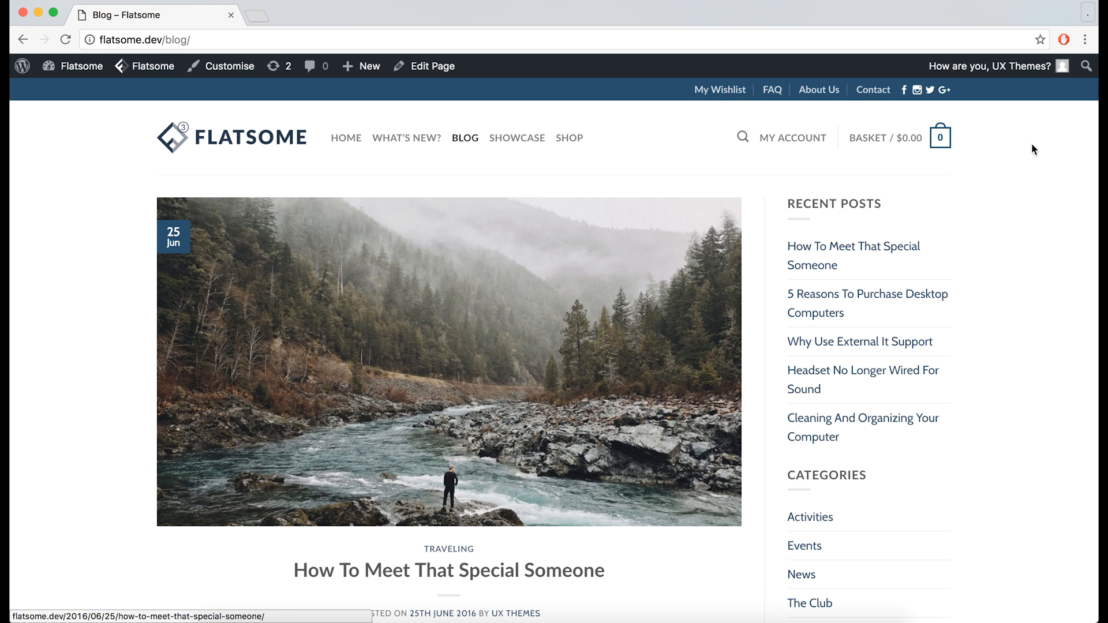
pyautogui.moveTo(929, 468)
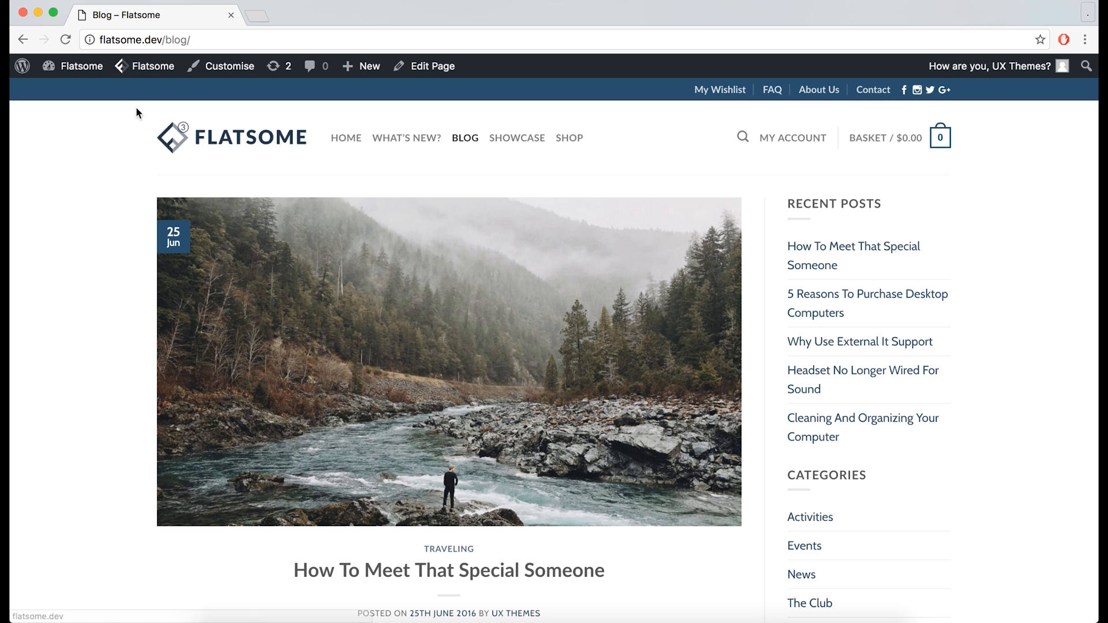
pyautogui.click(229, 66)
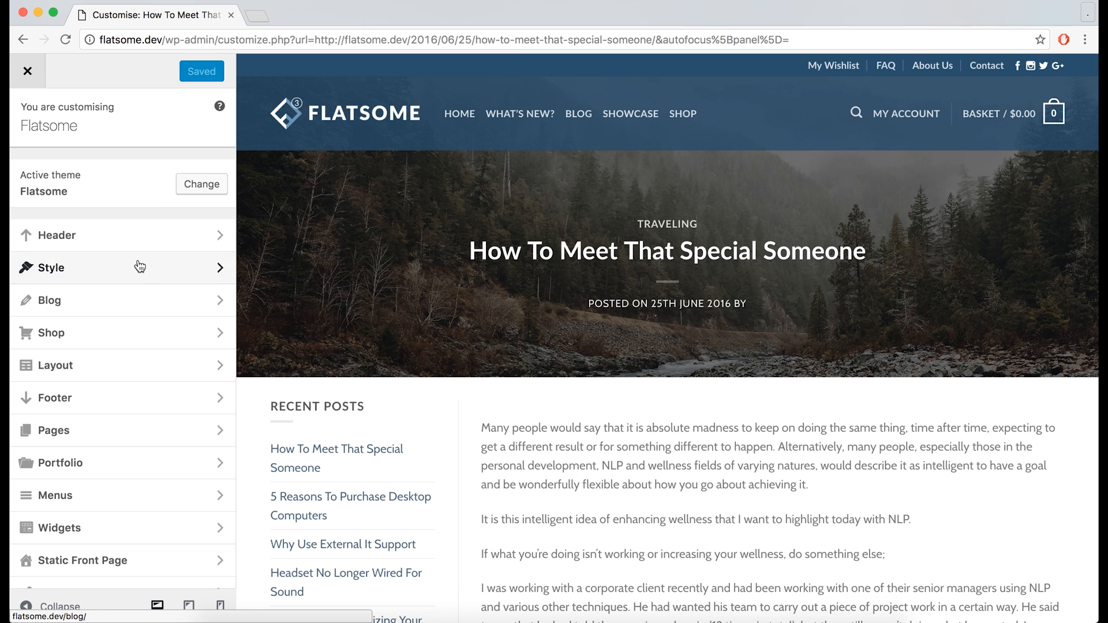
pyautogui.click(51, 300)
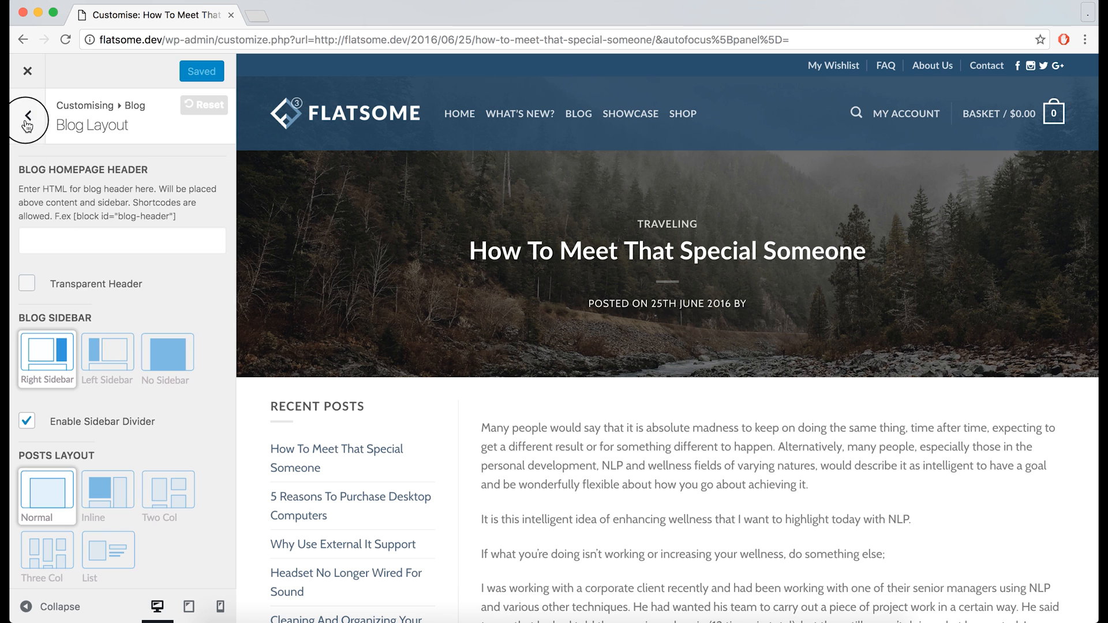
pyautogui.click(26, 114)
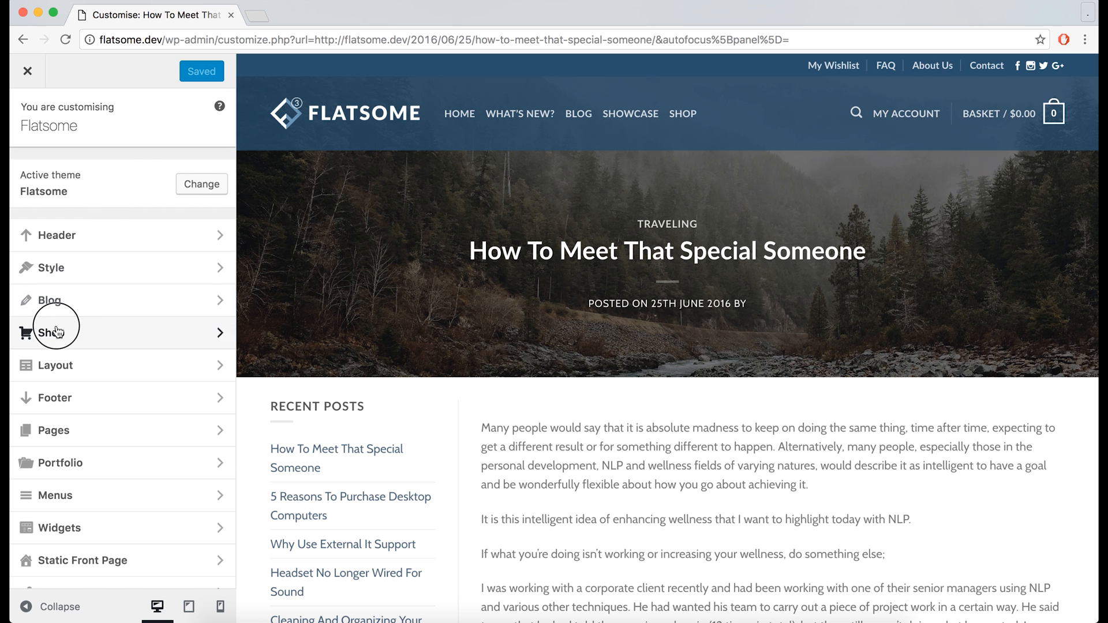
pyautogui.click(53, 333)
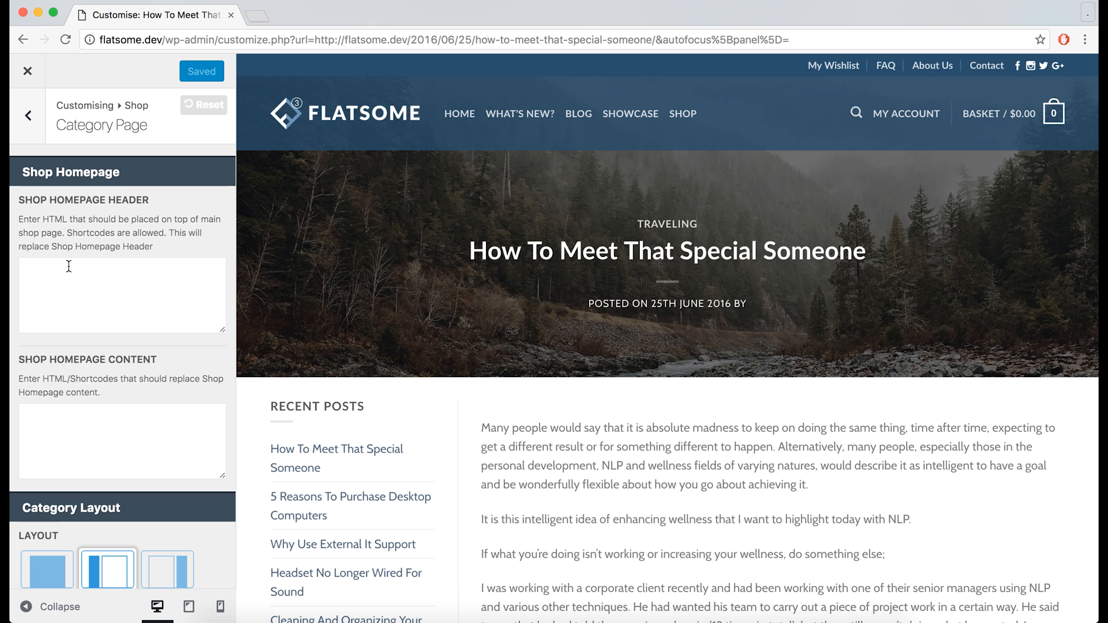
pyautogui.click(28, 114)
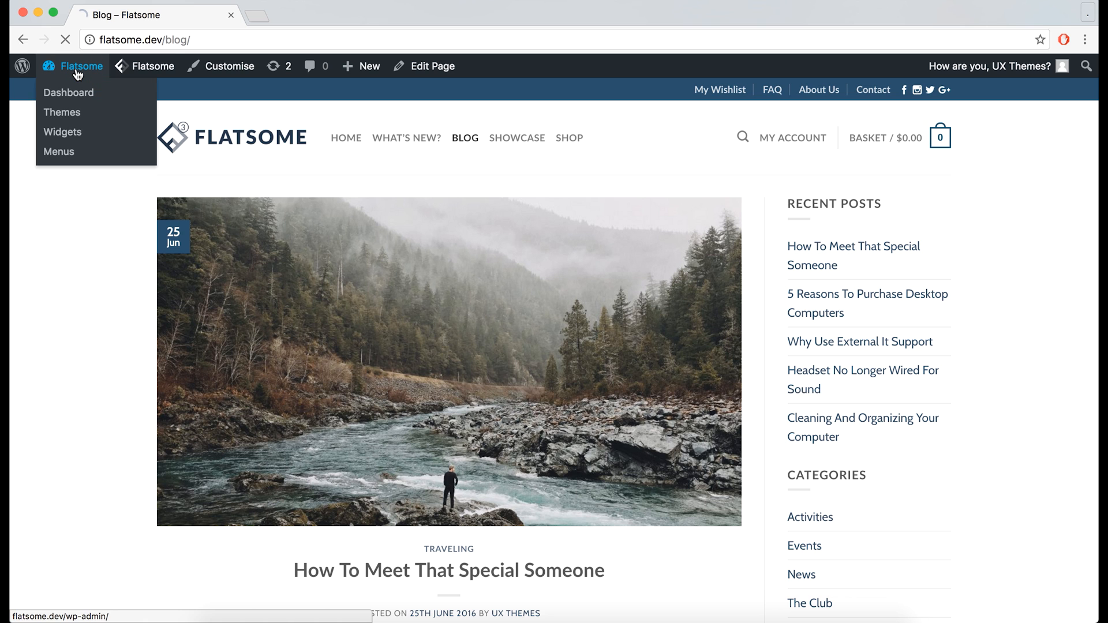
# - From the dashboard, go to the Blocks list and start a new block
pyautogui.click(68, 92)
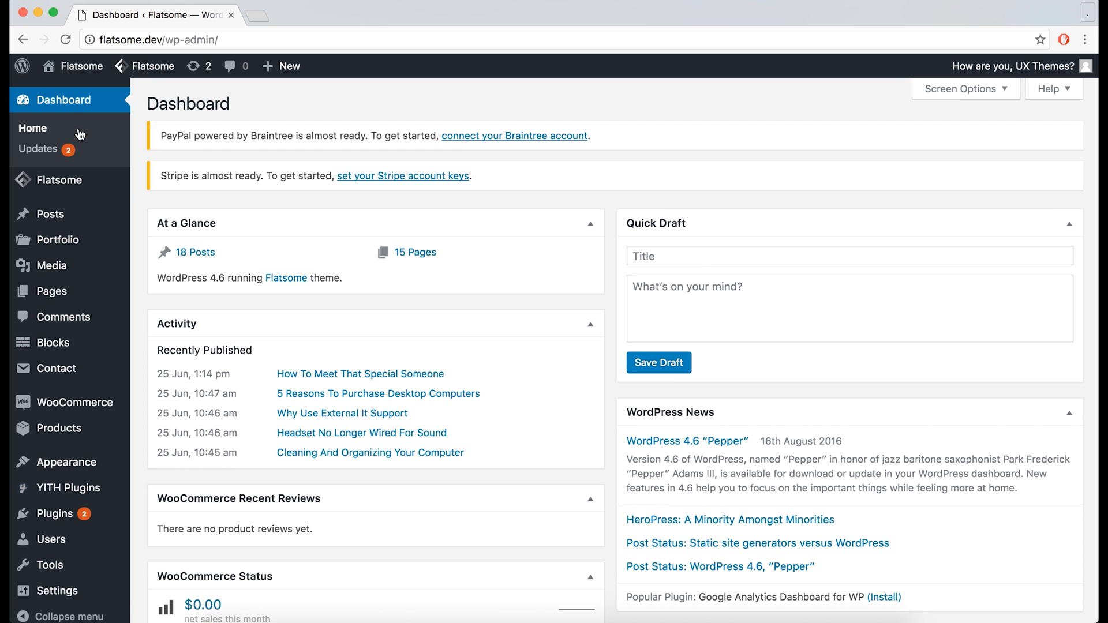
pyautogui.click(51, 343)
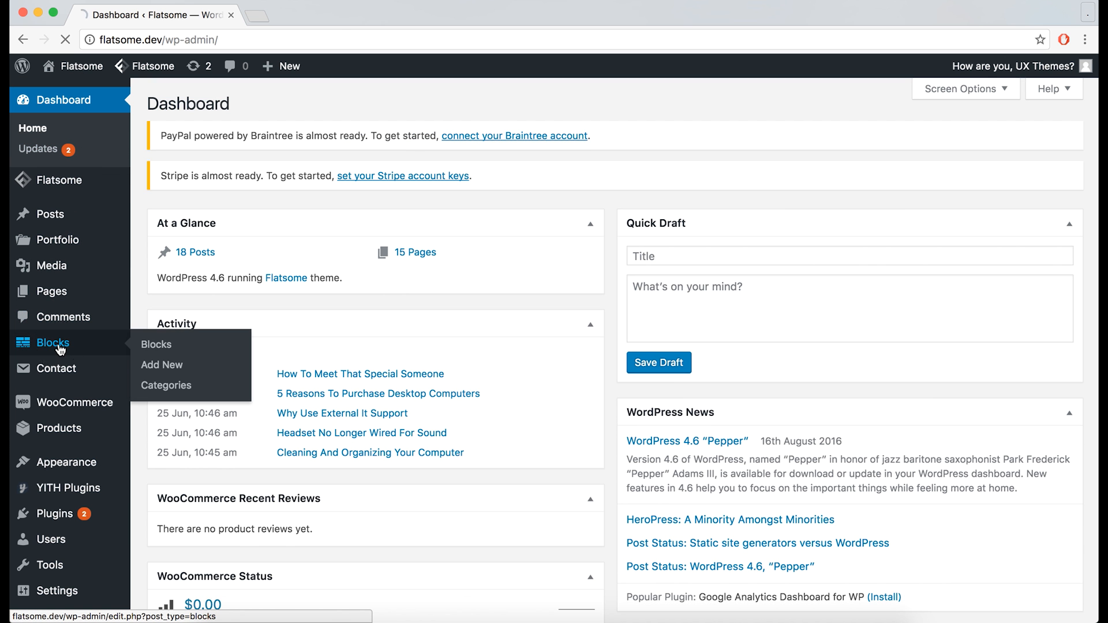
pyautogui.click(52, 343)
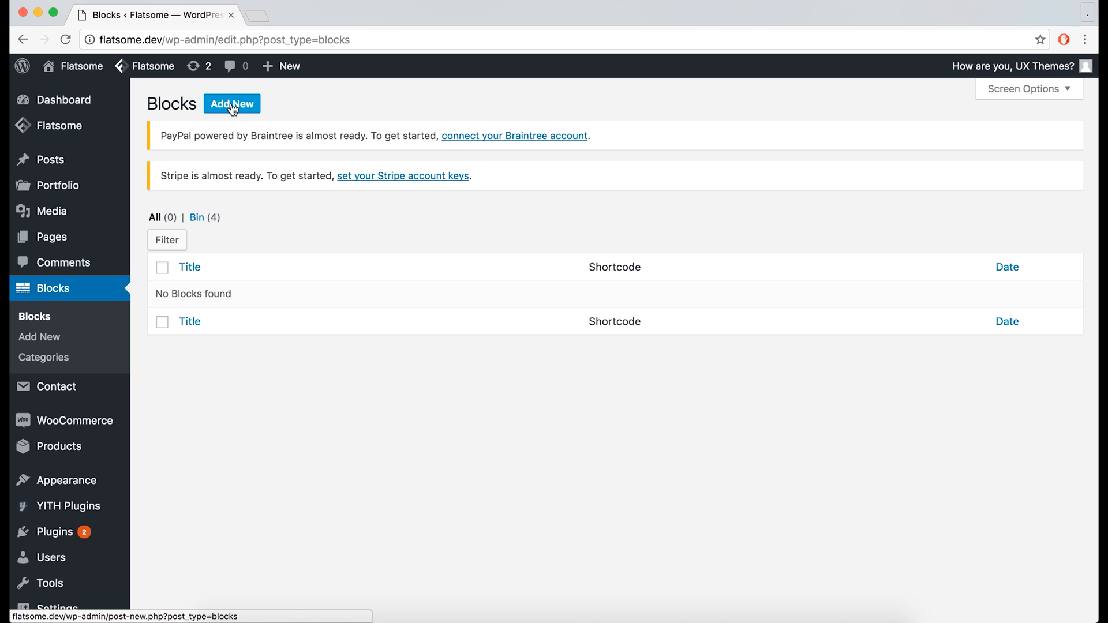
pyautogui.click(231, 103)
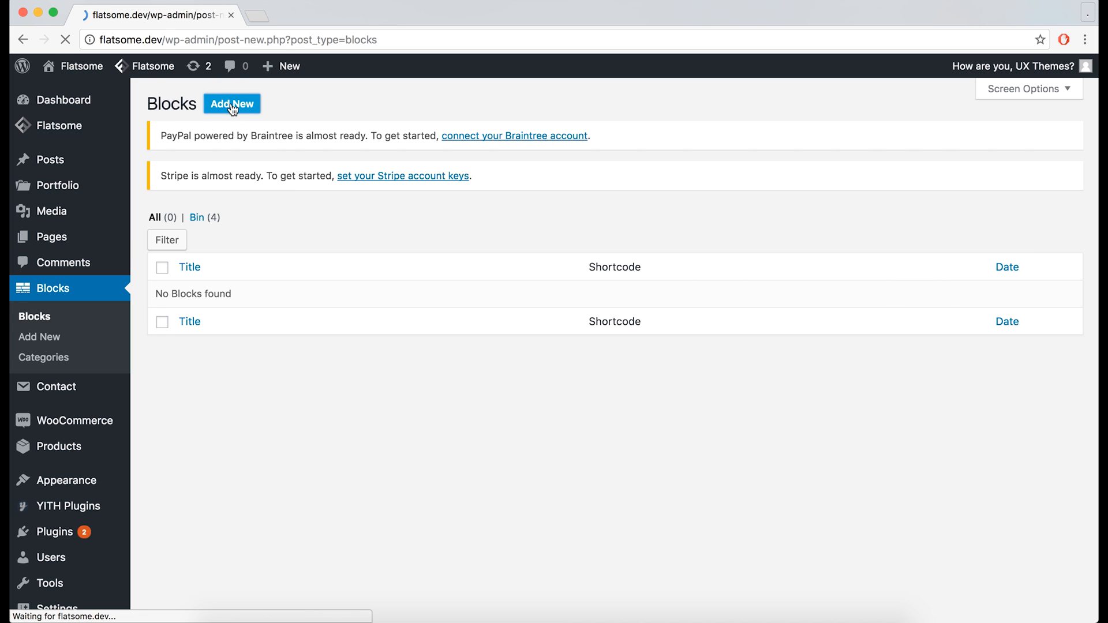
# - Title the new block 'Blog Header' and publish it so it gets a shortcode
pyautogui.click(231, 103)
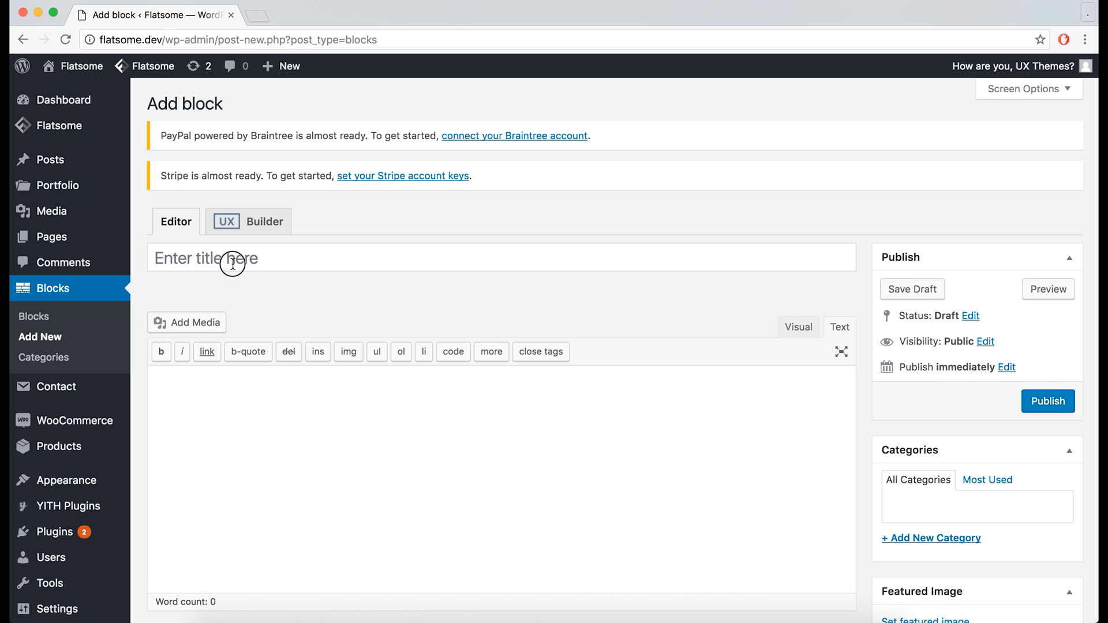
pyautogui.write('Blog Header')
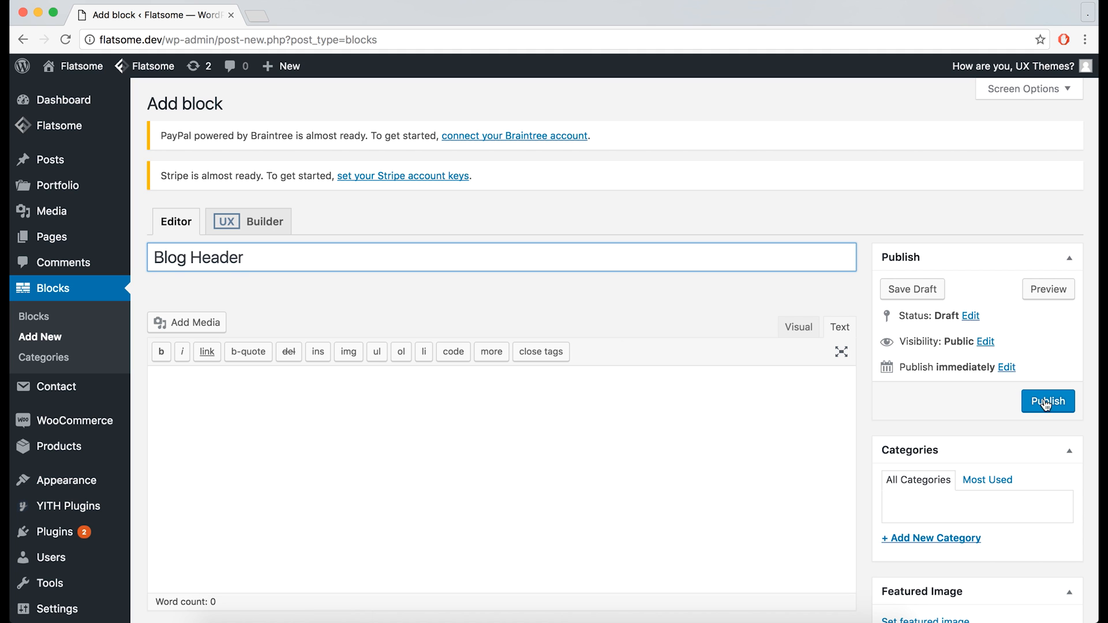
pyautogui.click(1047, 400)
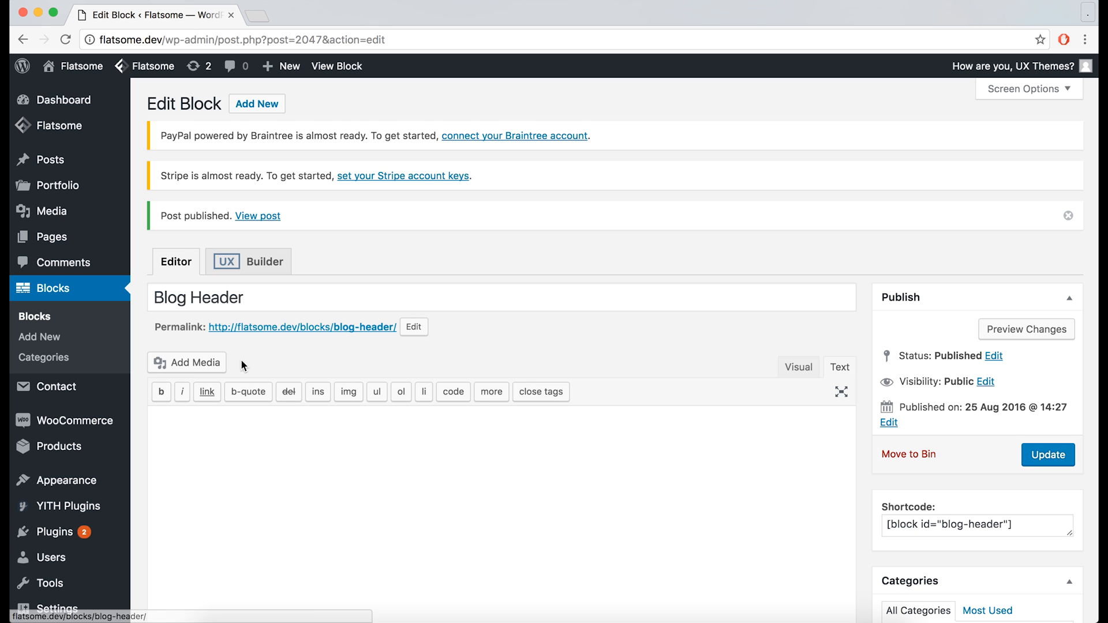
pyautogui.scroll(-3)
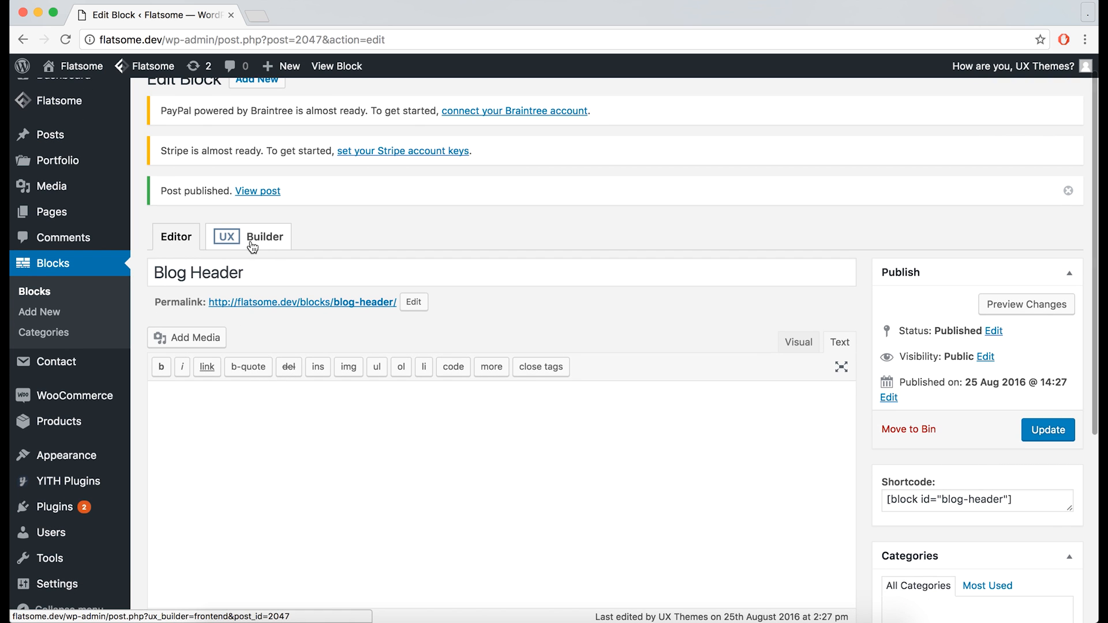
# - In UX Builder, set the banner background to the mountain landscape photo from the Media Library and apply it
pyautogui.click(247, 235)
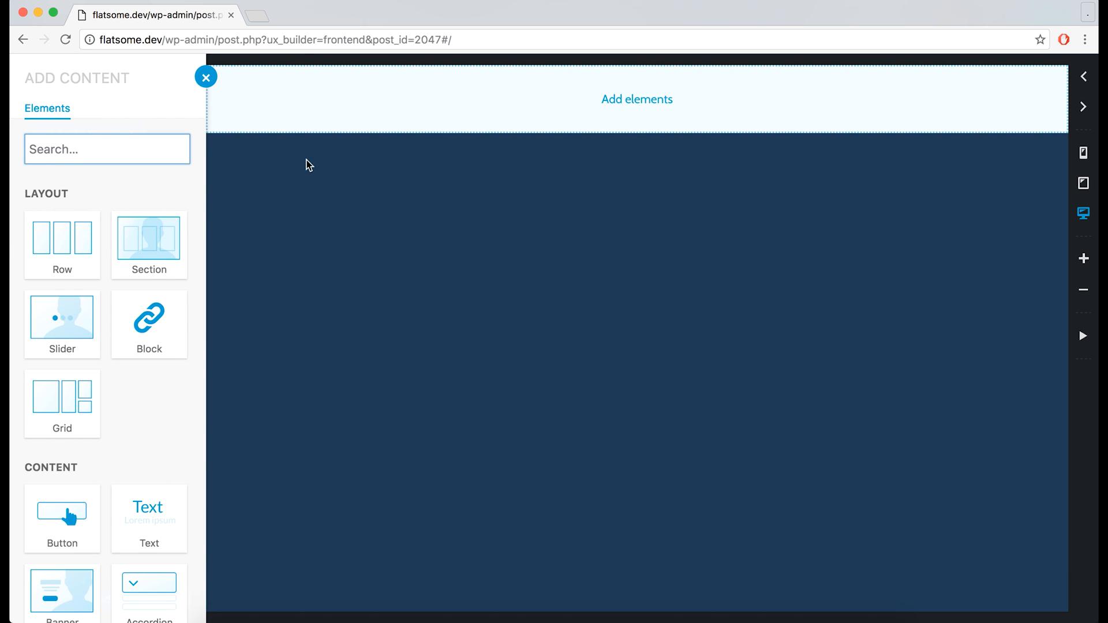
pyautogui.scroll(-3)
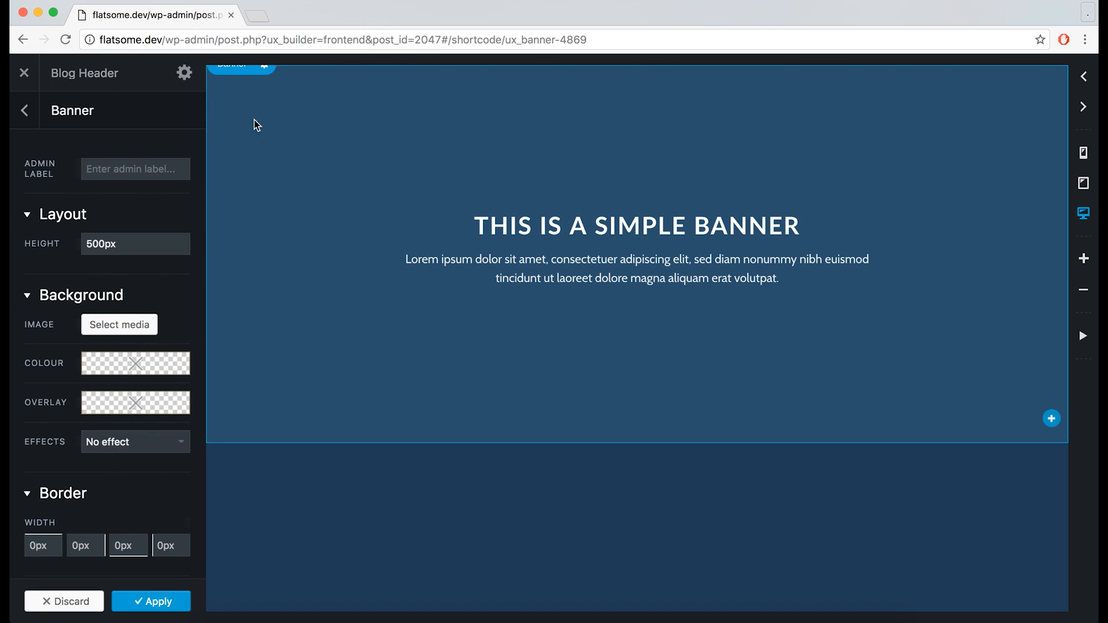
pyautogui.click(134, 244)
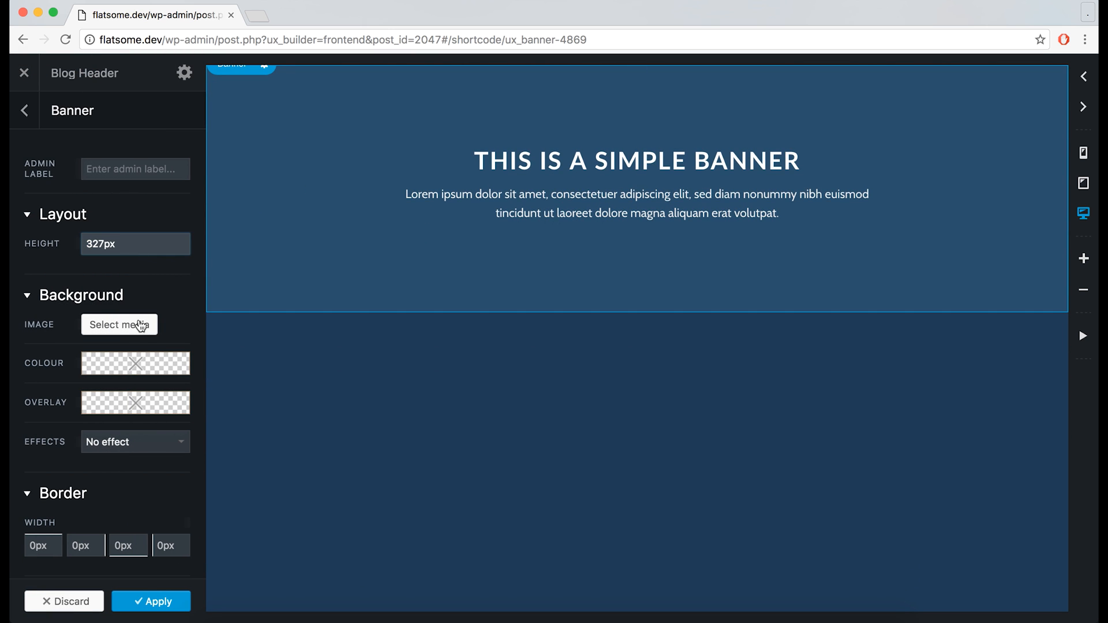
pyautogui.click(118, 324)
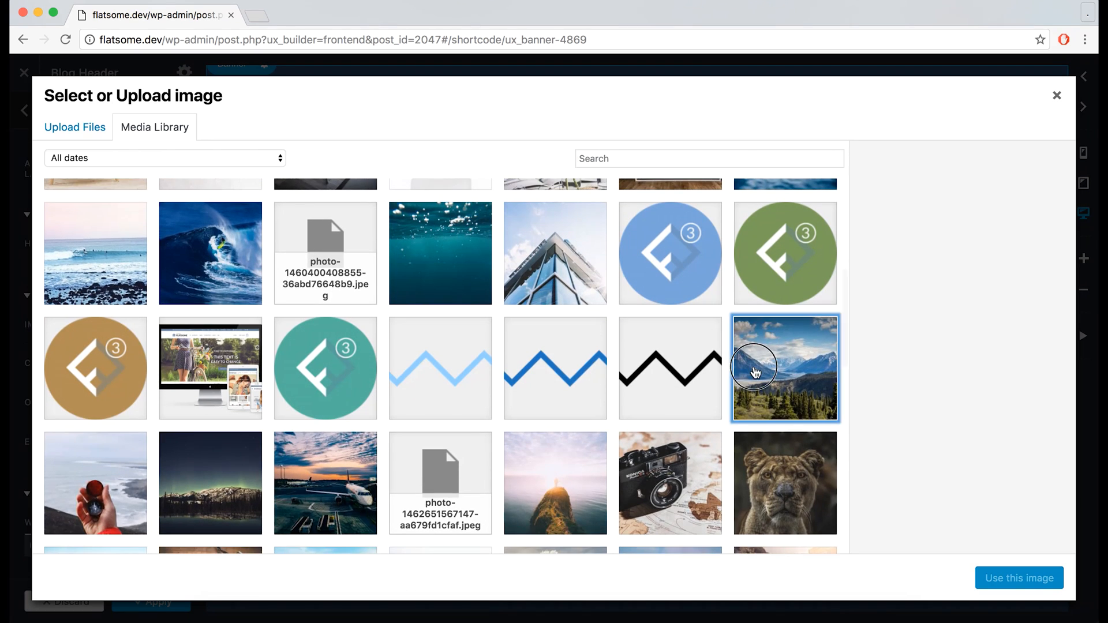
pyautogui.click(1019, 579)
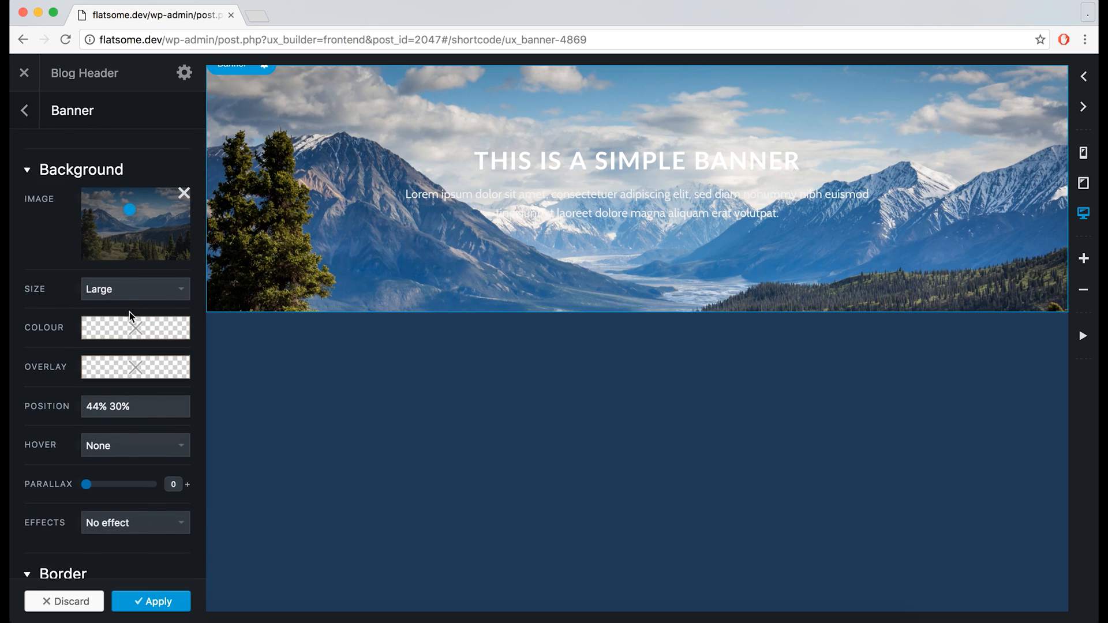
pyautogui.click(135, 367)
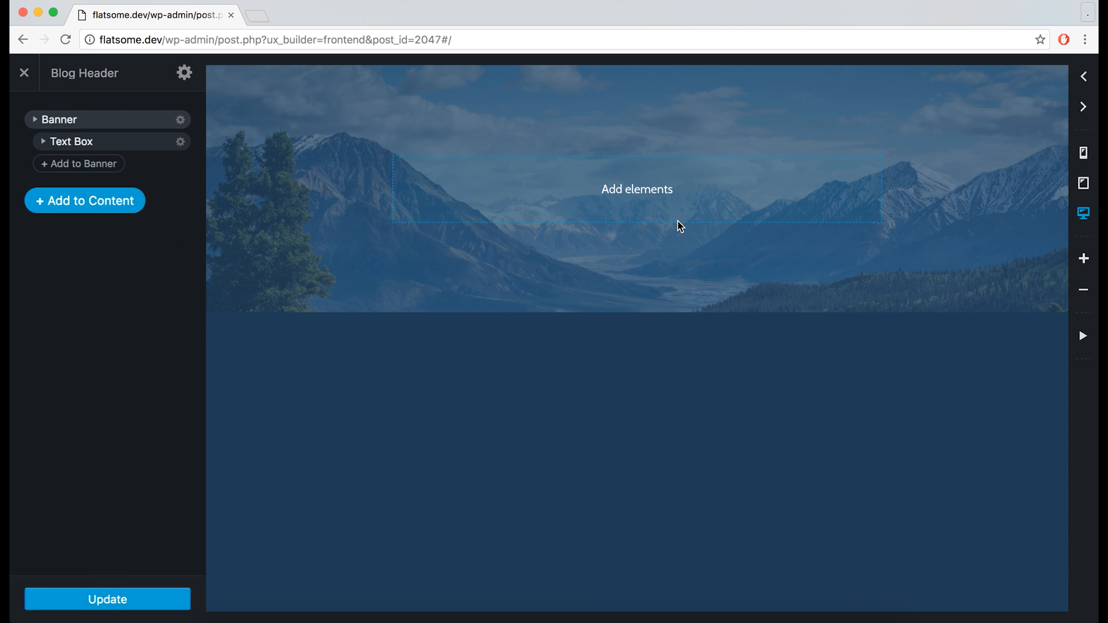
# - Add a Title element and Share Icons inside the banner text box, then update the block
pyautogui.click(84, 201)
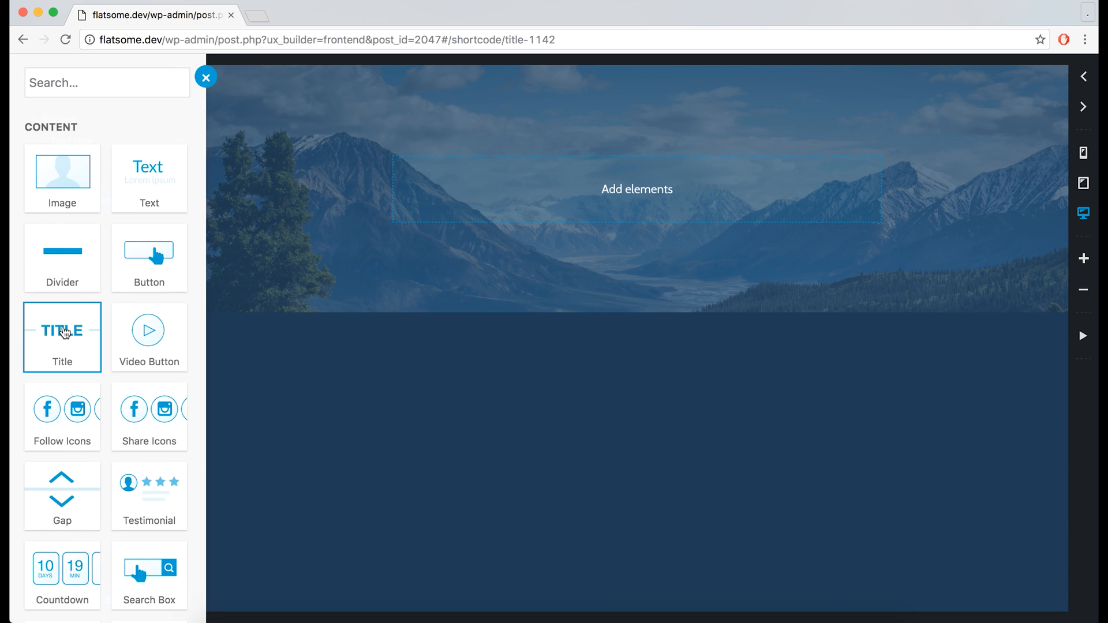
pyautogui.click(62, 336)
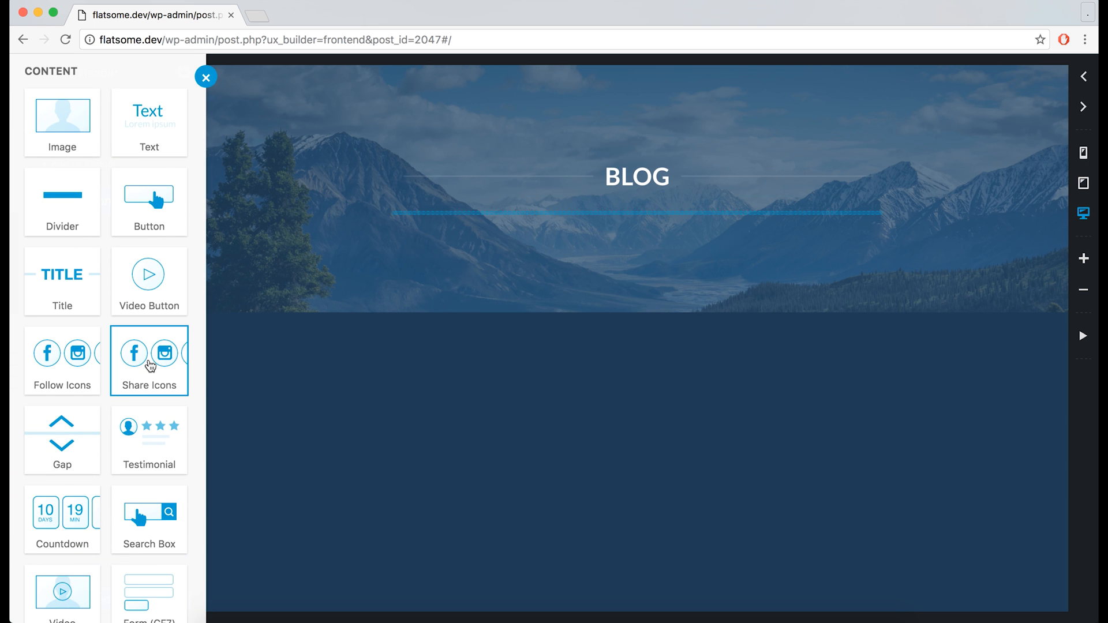
pyautogui.click(149, 360)
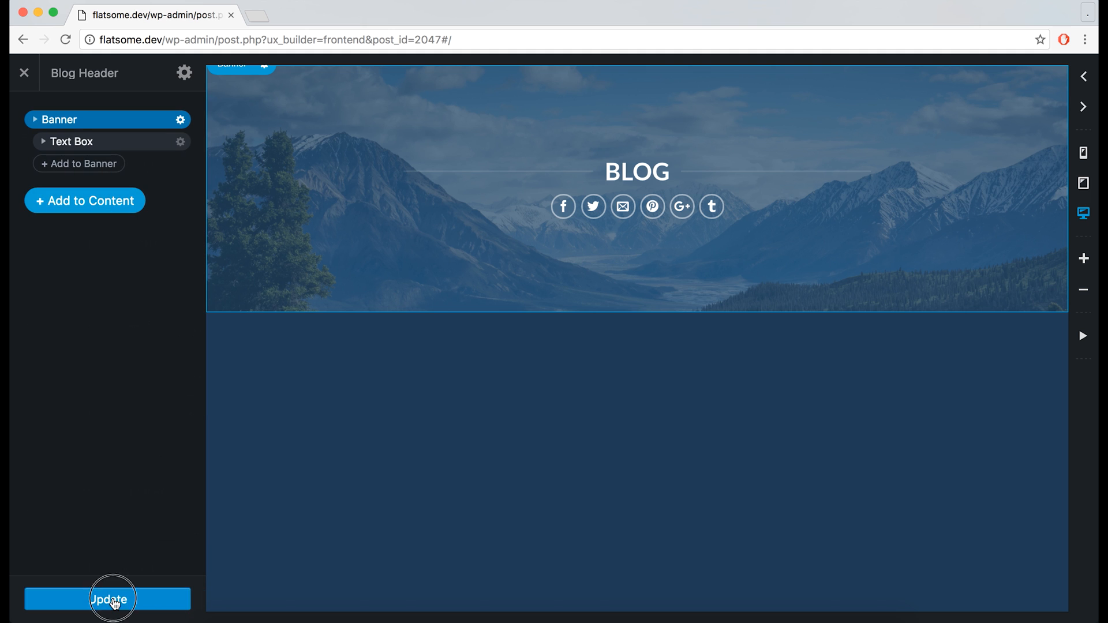
pyautogui.click(108, 599)
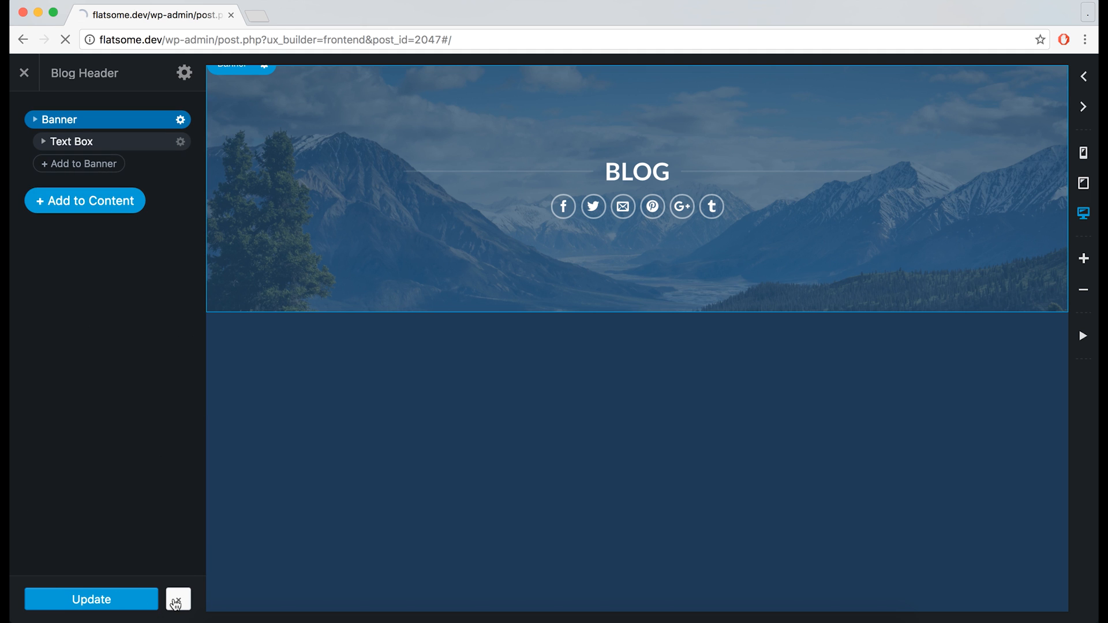
pyautogui.click(178, 599)
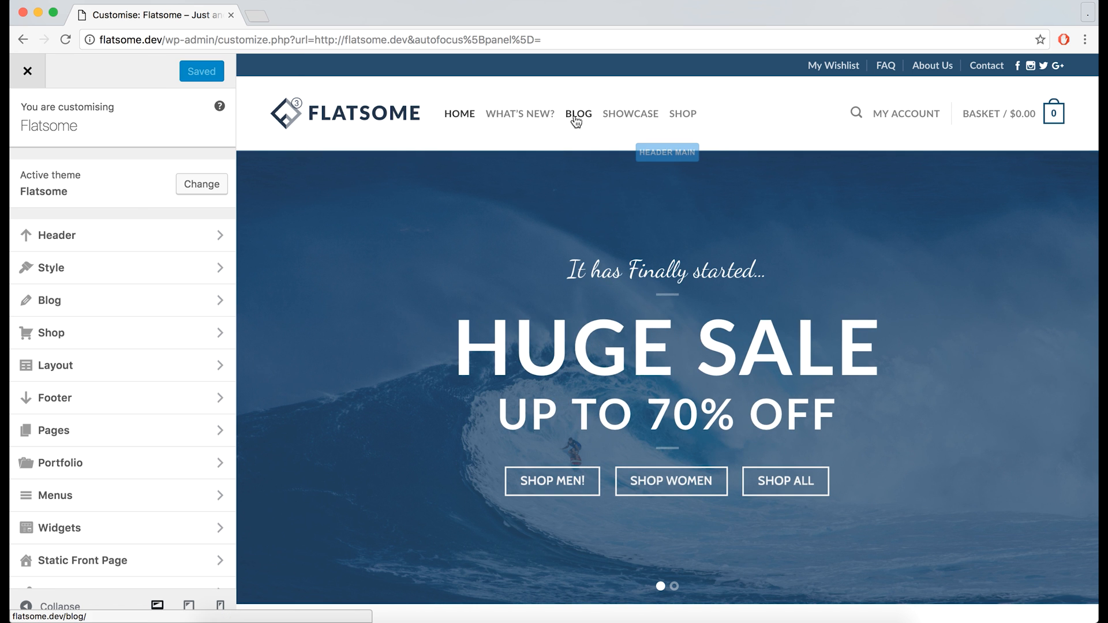
# - In Customizer's Blog Layout, set Blog Homepage Header to [block id="blog-header"] and save & publish
pyautogui.click(579, 114)
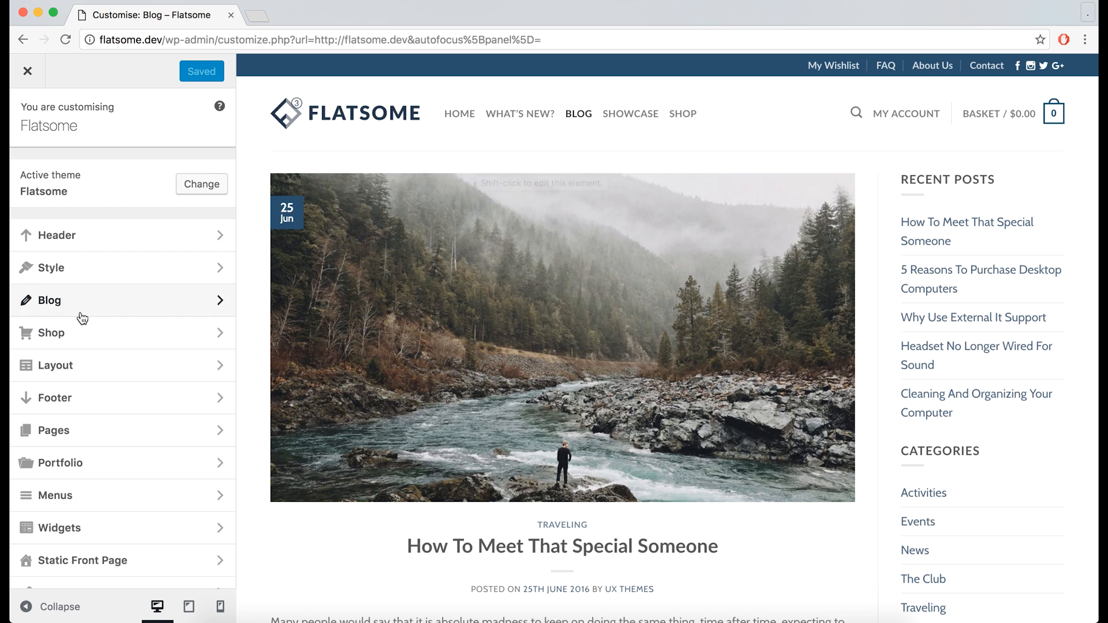
pyautogui.click(49, 300)
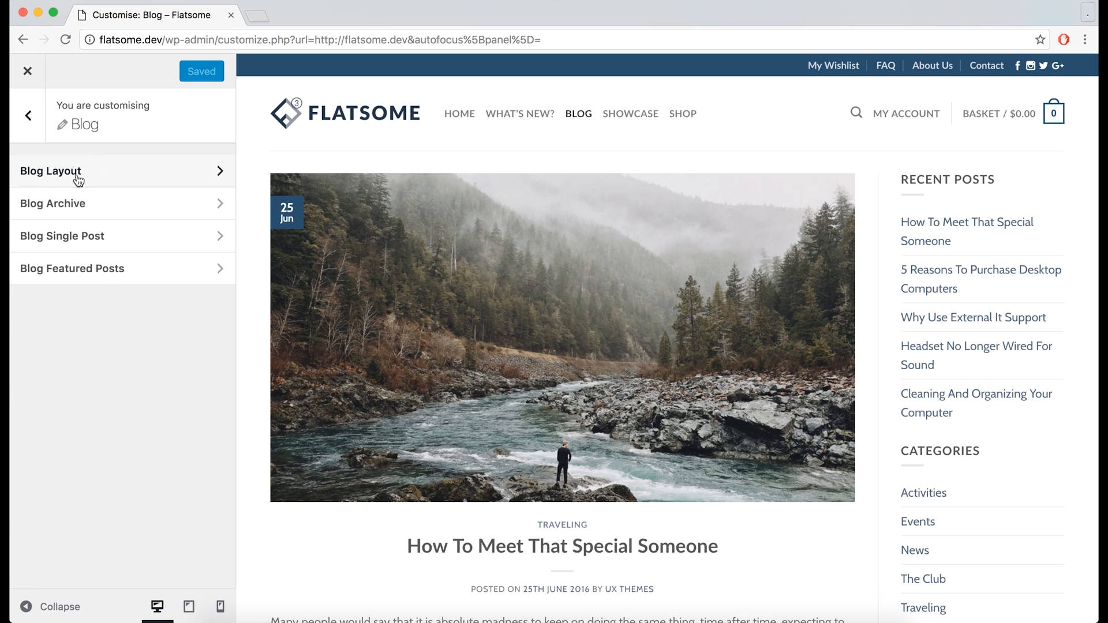
pyautogui.click(51, 171)
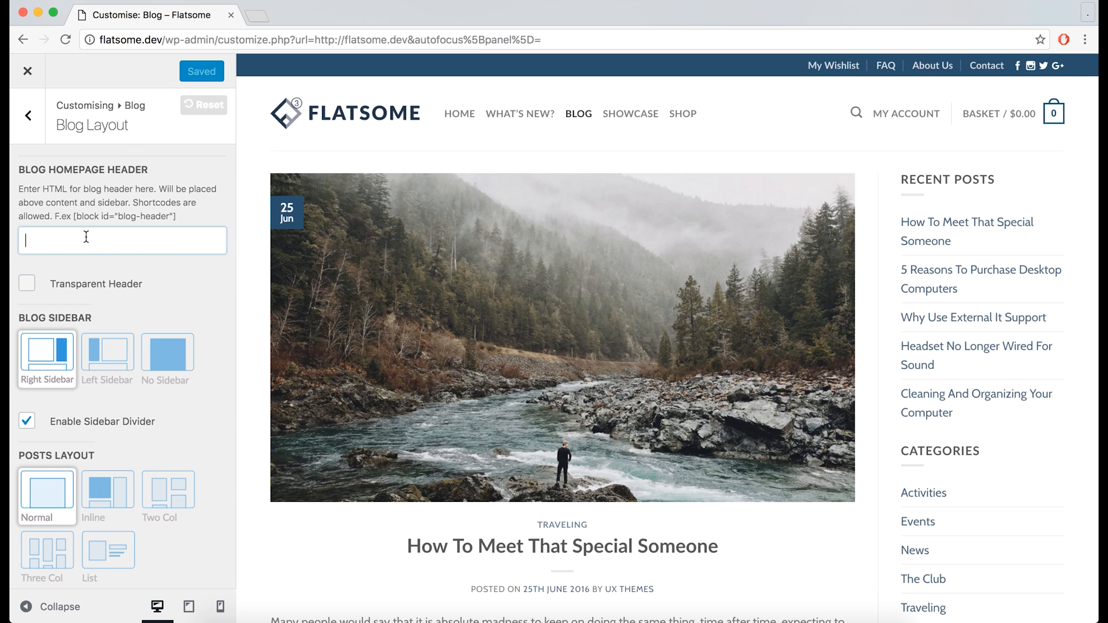
pyautogui.write('[block id="blog-header"]')
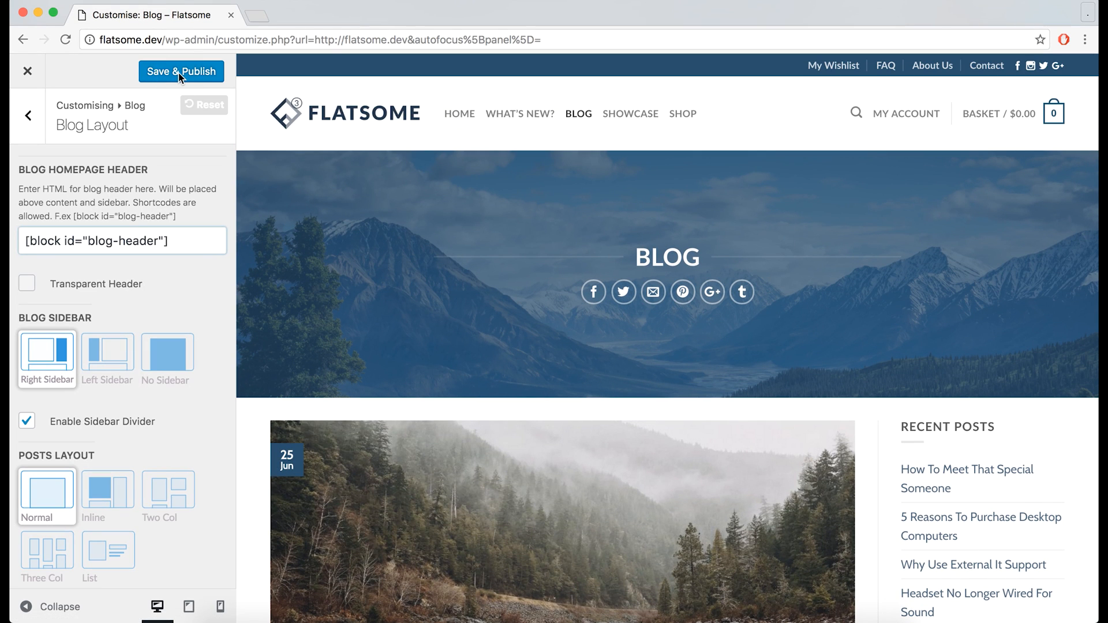
pyautogui.click(181, 70)
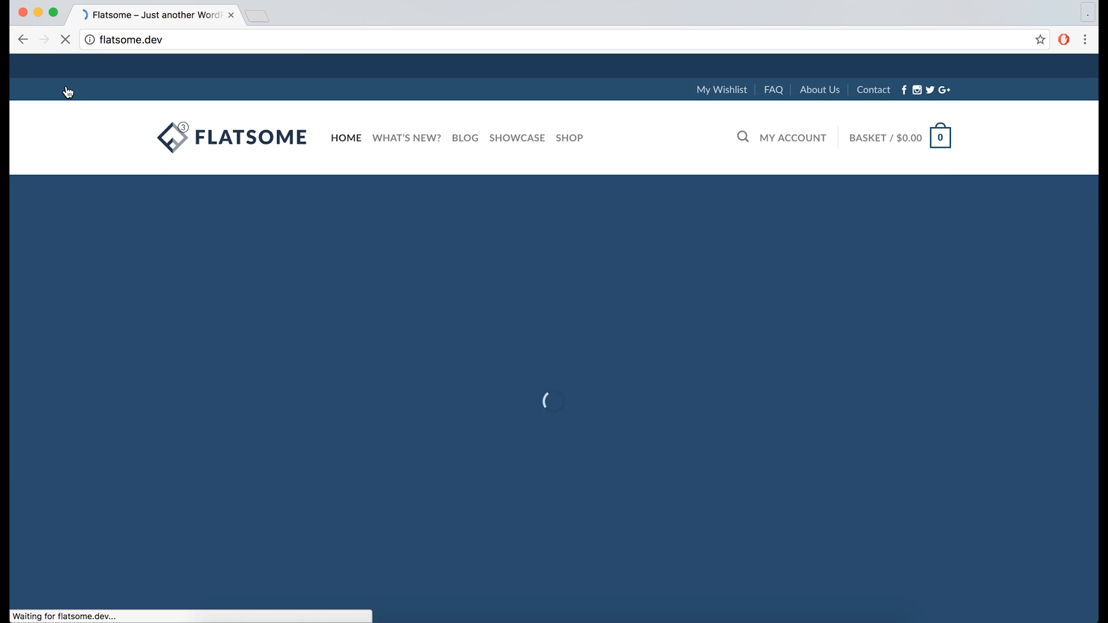
# - View the live blog page with its new header and launch UX Builder on the Blog Header block
pyautogui.click(464, 137)
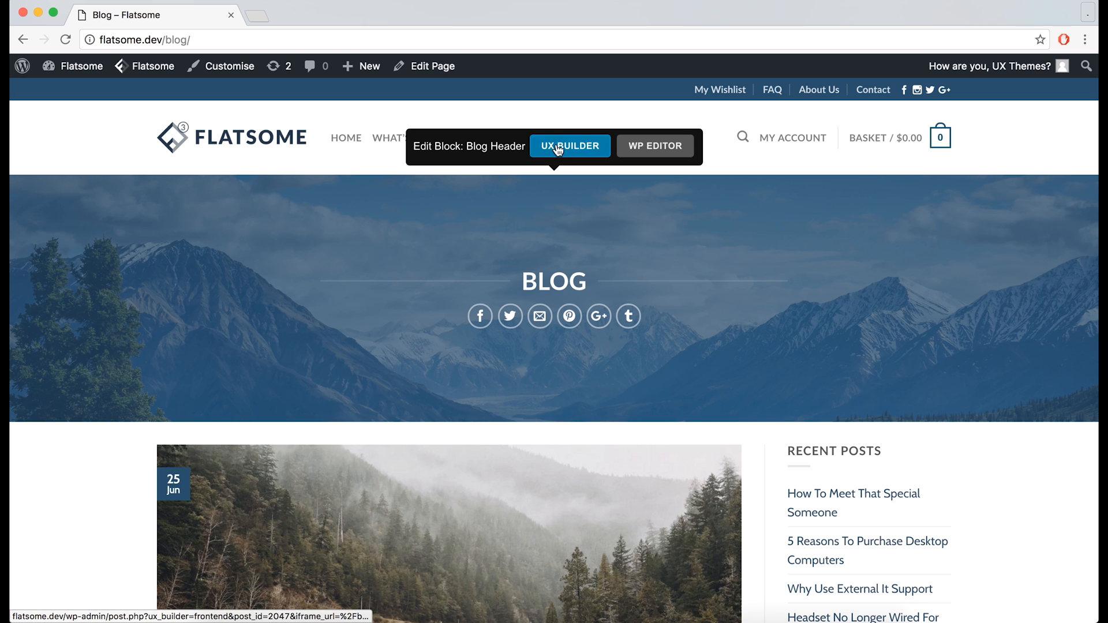
pyautogui.click(570, 145)
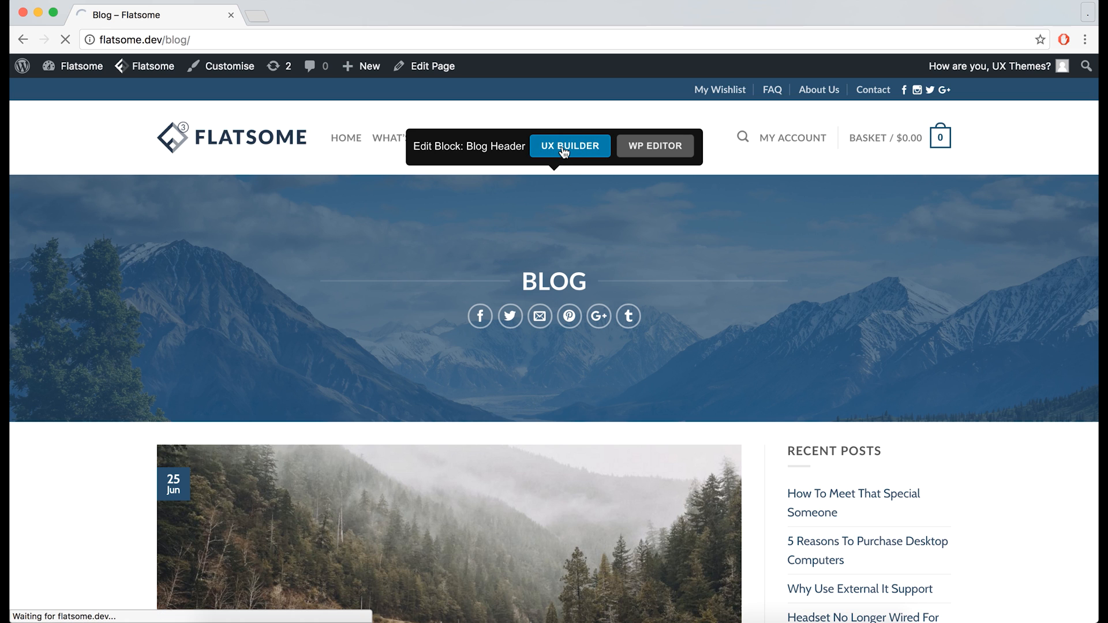
pyautogui.click(569, 145)
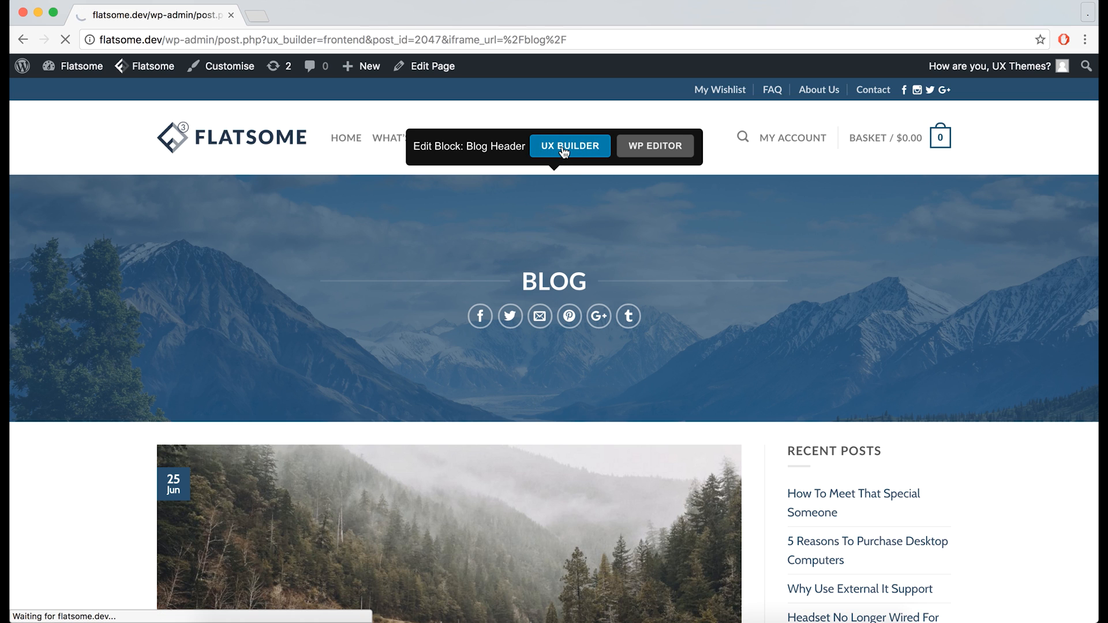
# - Enlarge the BLOG title to 177% in its settings
pyautogui.click(569, 146)
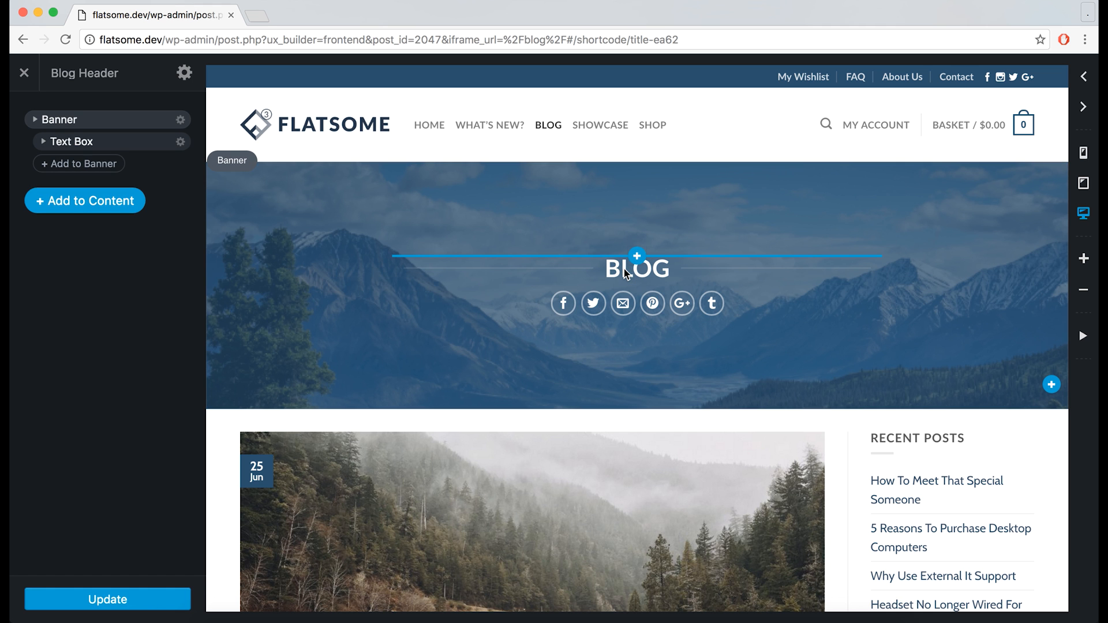
pyautogui.click(638, 256)
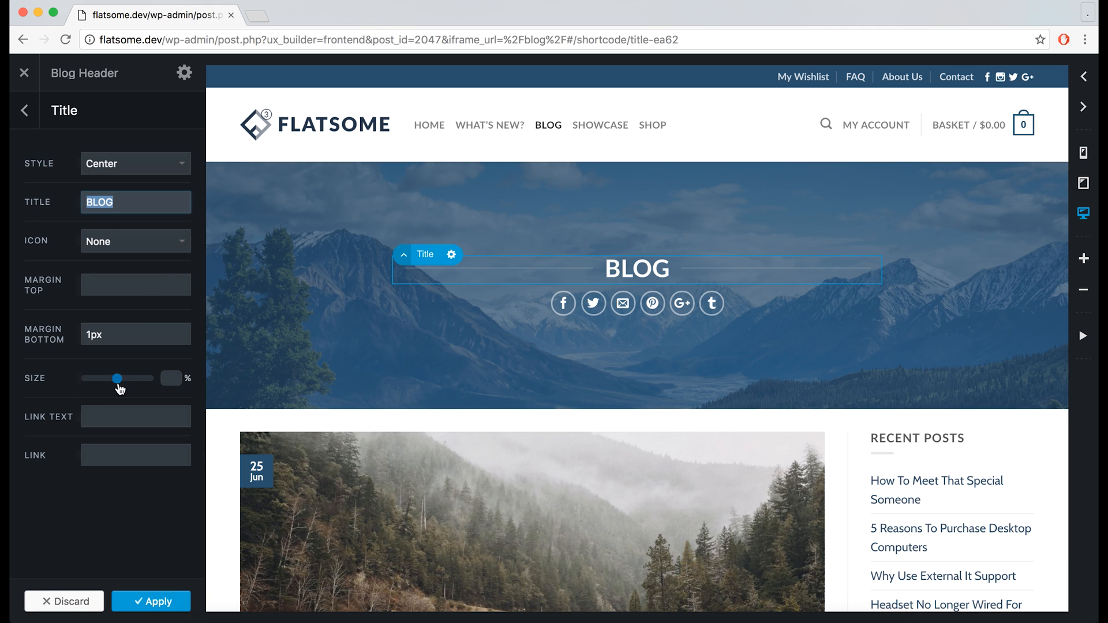
pyautogui.moveTo(117, 378); pyautogui.dragTo(122, 379)
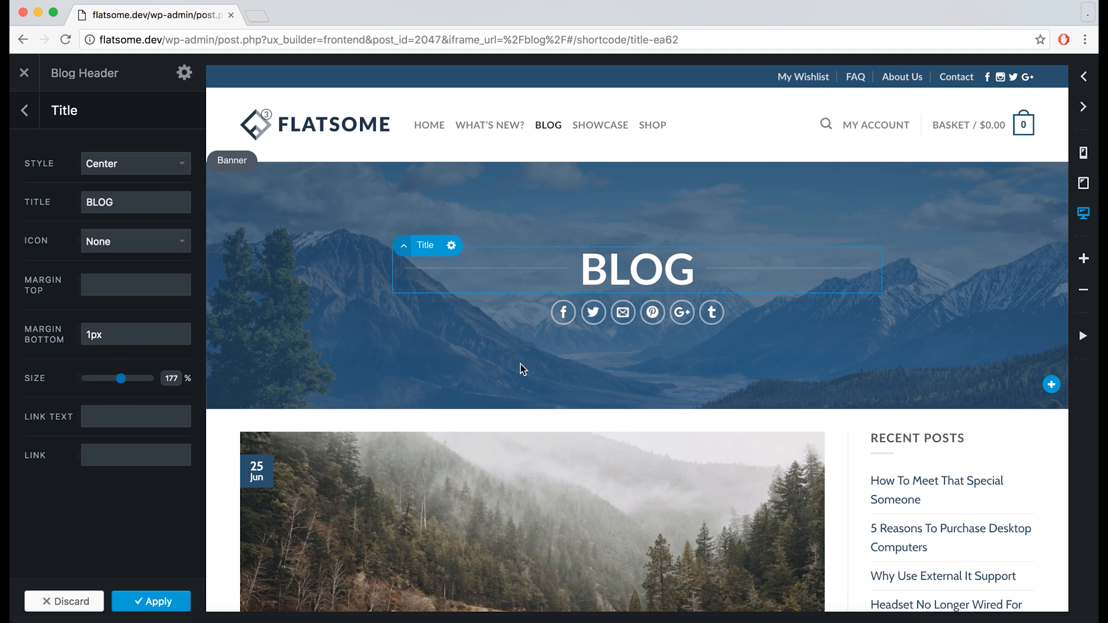
# - Add a text paragraph under the title and update the Blog Header block
pyautogui.click(183, 74)
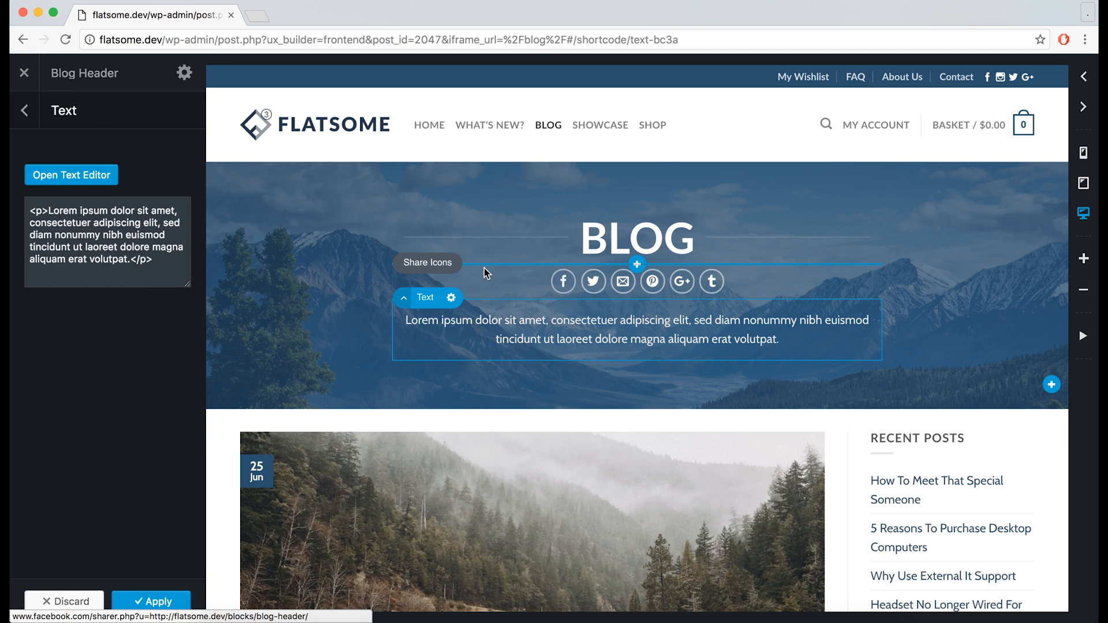
pyautogui.click(460, 349)
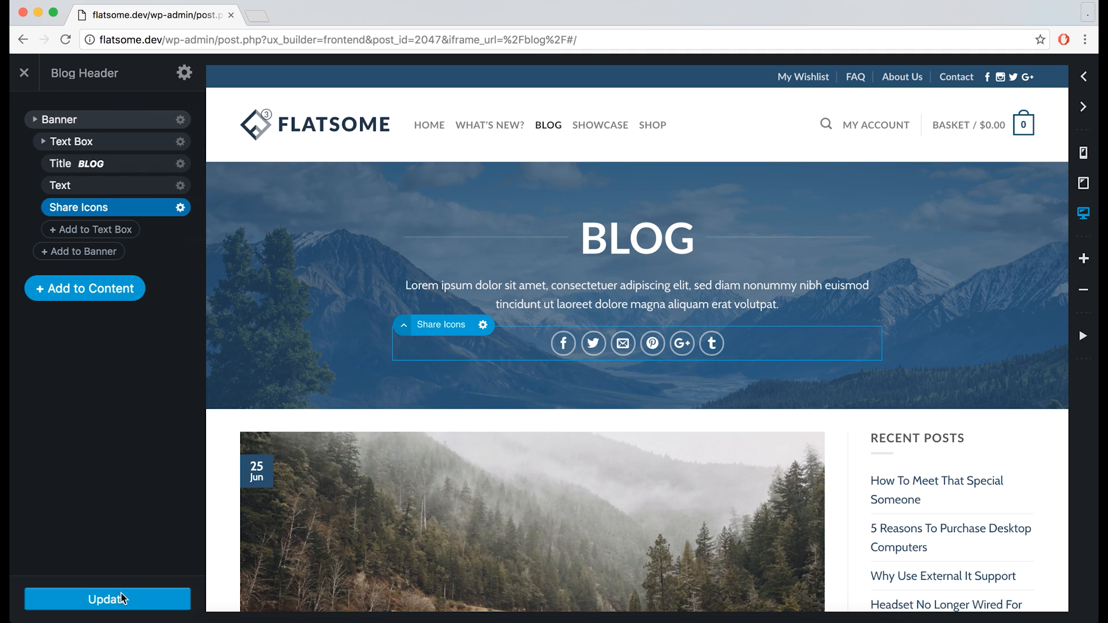
pyautogui.click(106, 599)
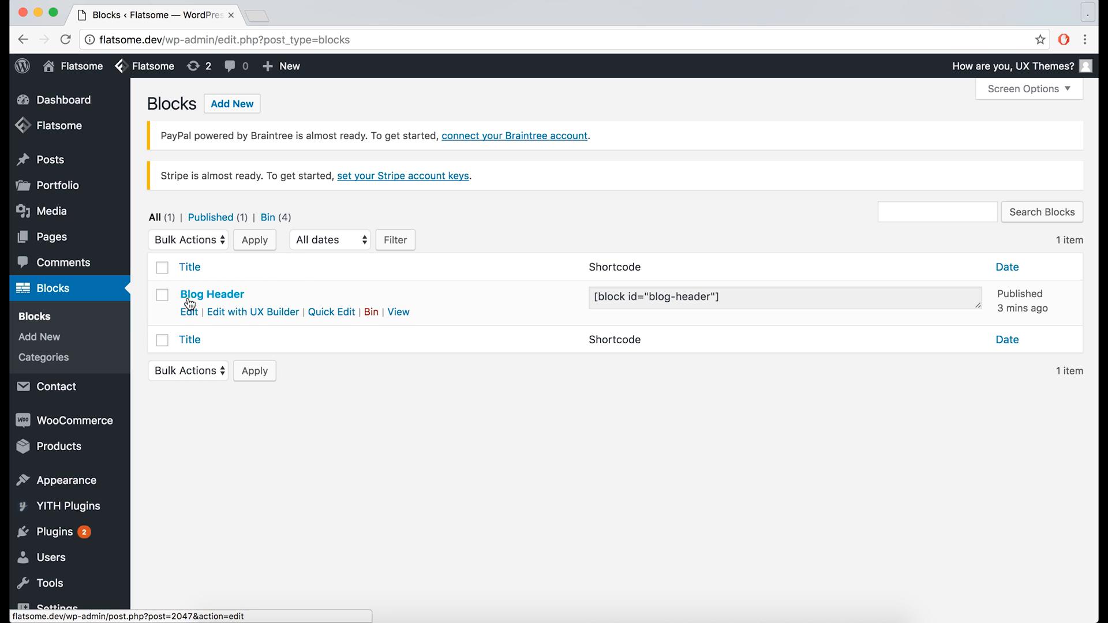
# - Create and publish a second block titled 'Shop Header', then load it in UX Builder
pyautogui.click(231, 103)
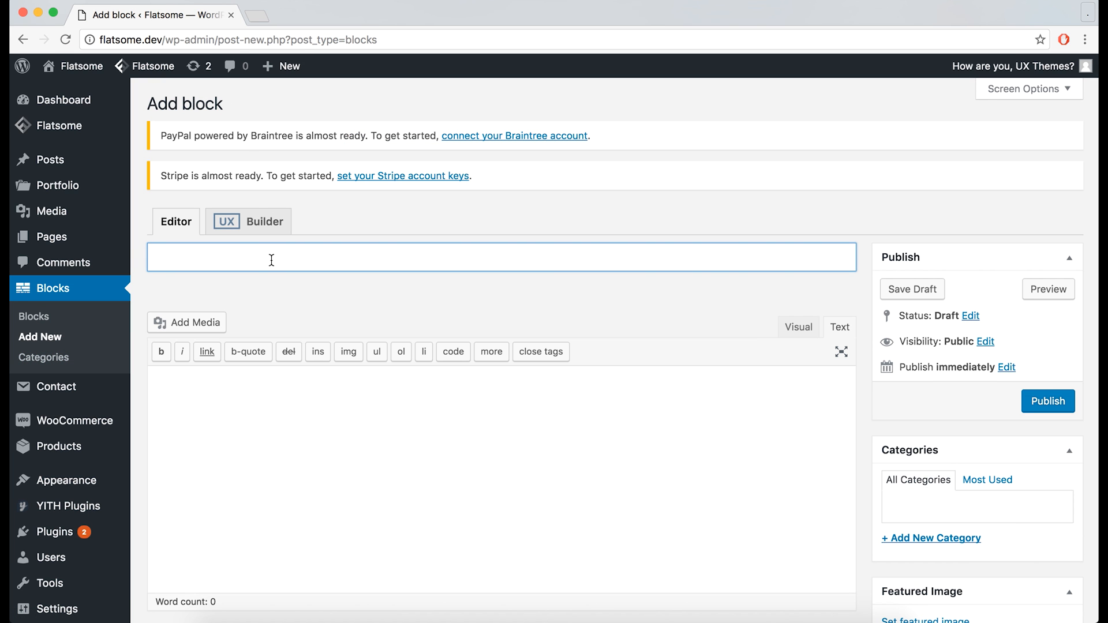
pyautogui.write('Shop Header')
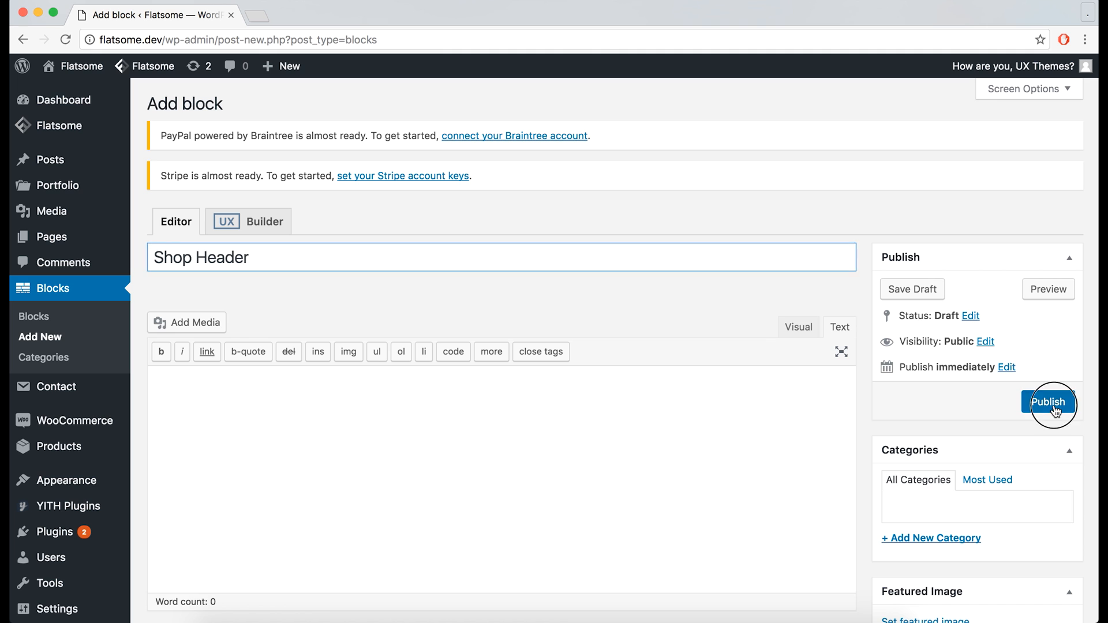
pyautogui.click(1048, 402)
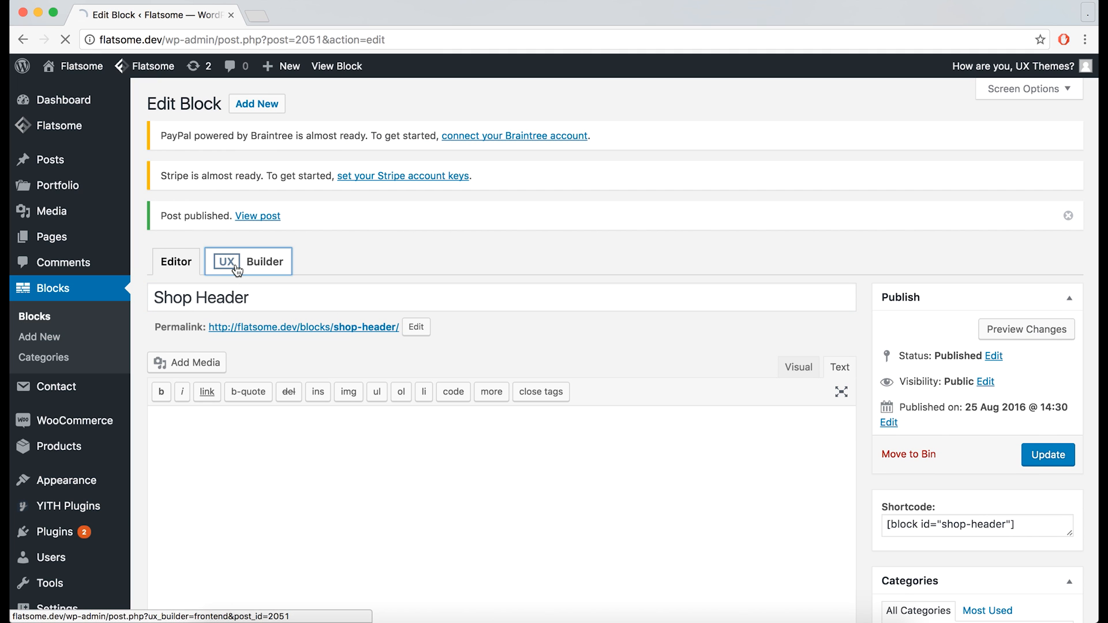
pyautogui.click(247, 261)
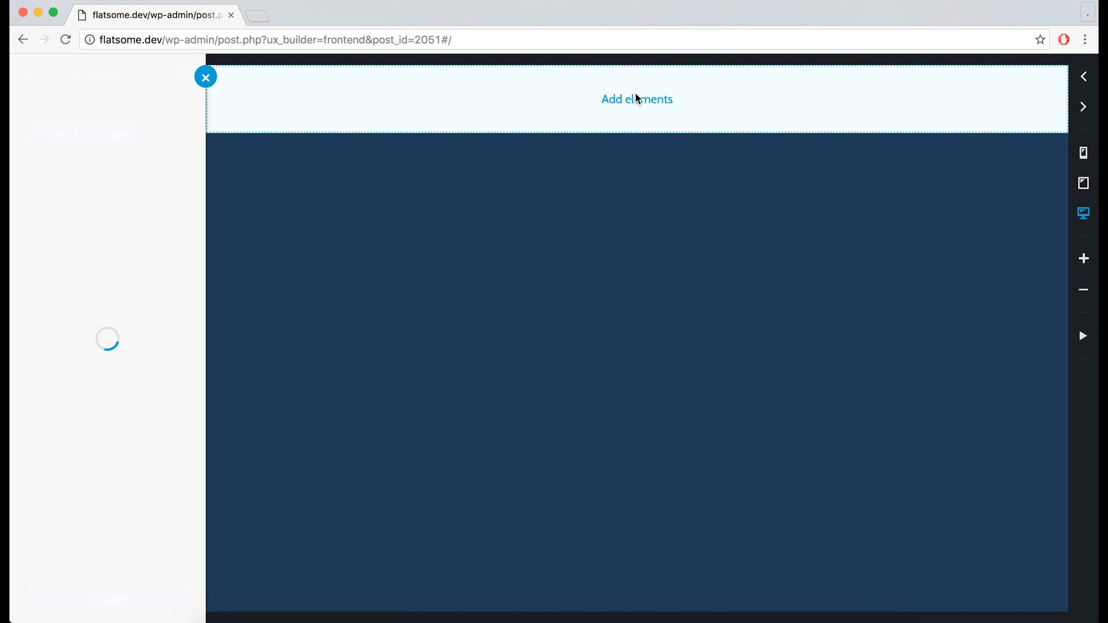
# - Add a Slider with a first Banner slide set to 355px height
pyautogui.click(636, 99)
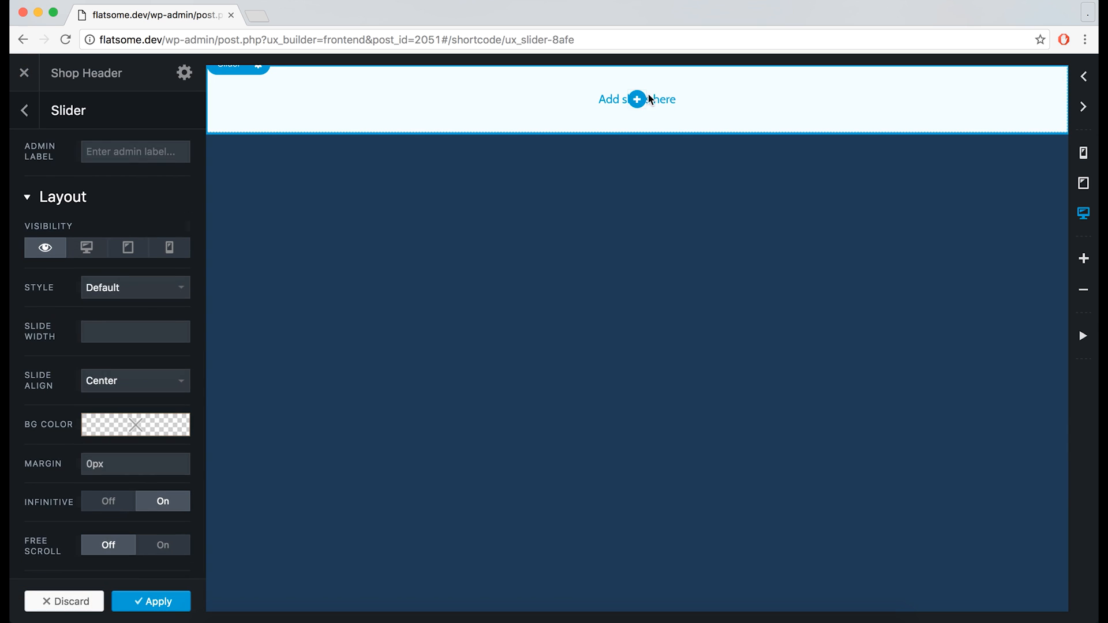
pyautogui.click(636, 99)
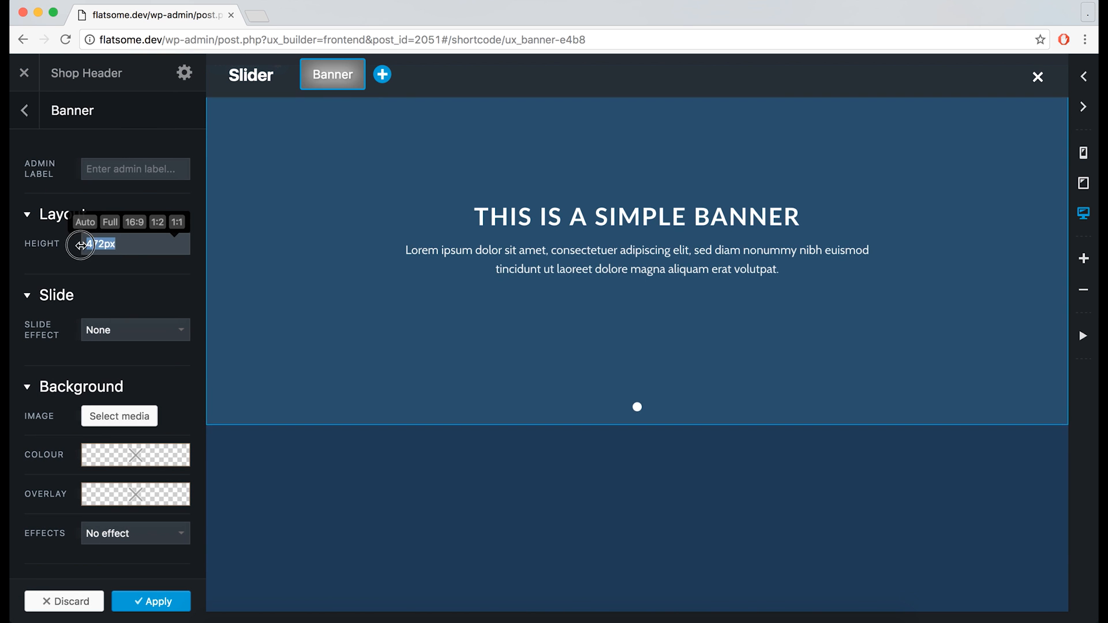
pyautogui.click(119, 416)
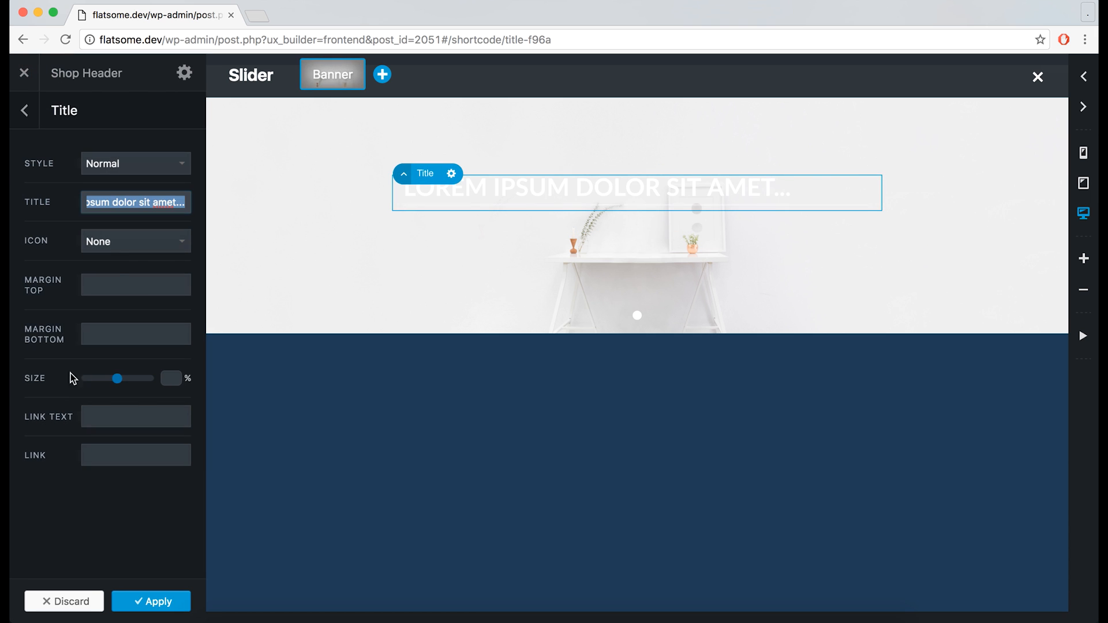
# - Give the SHOP title the Center style and make the text box colour Dark
pyautogui.click(136, 163)
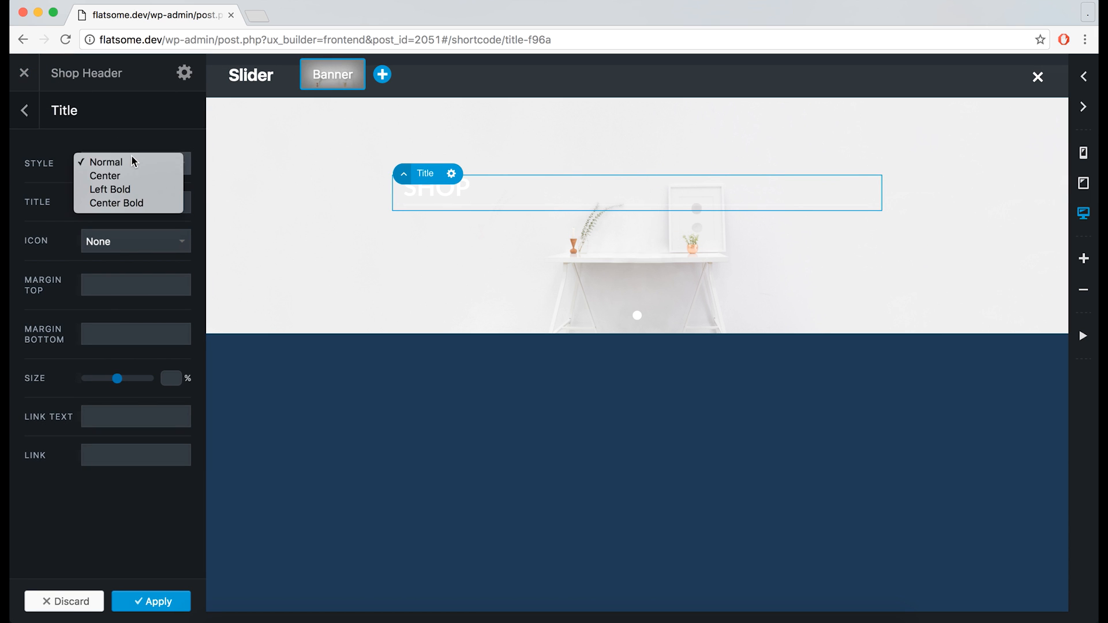
pyautogui.click(105, 176)
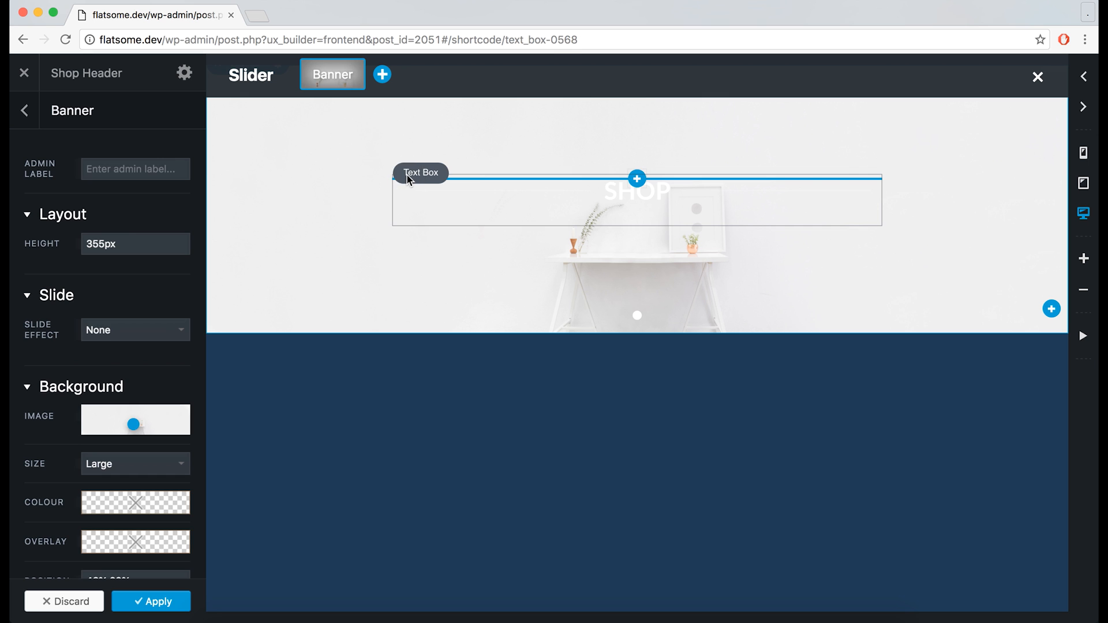
pyautogui.click(421, 173)
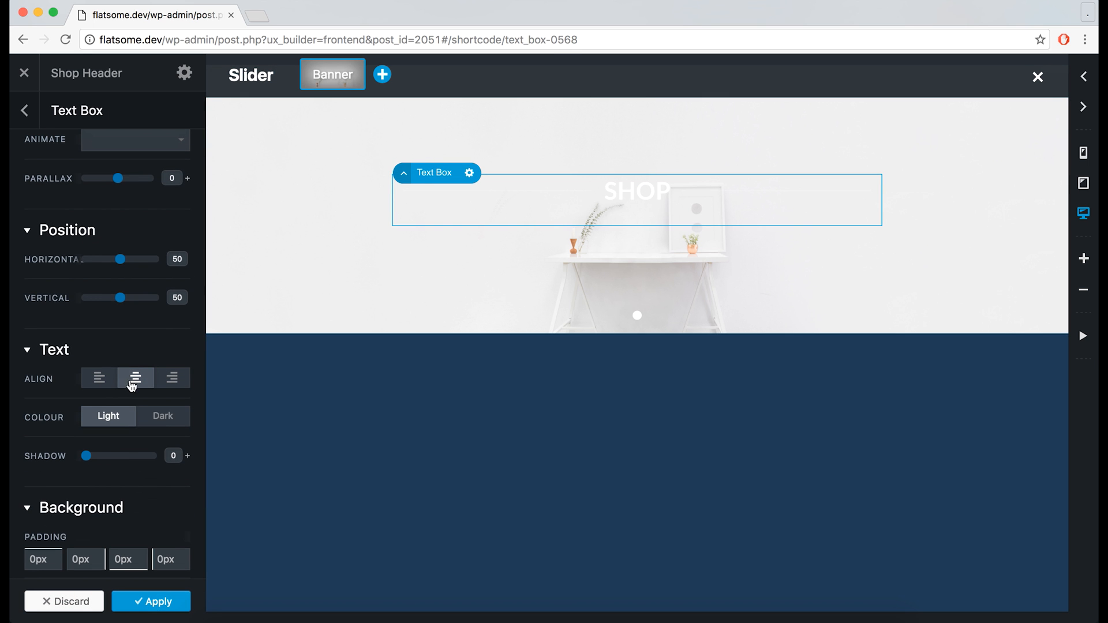
pyautogui.click(162, 417)
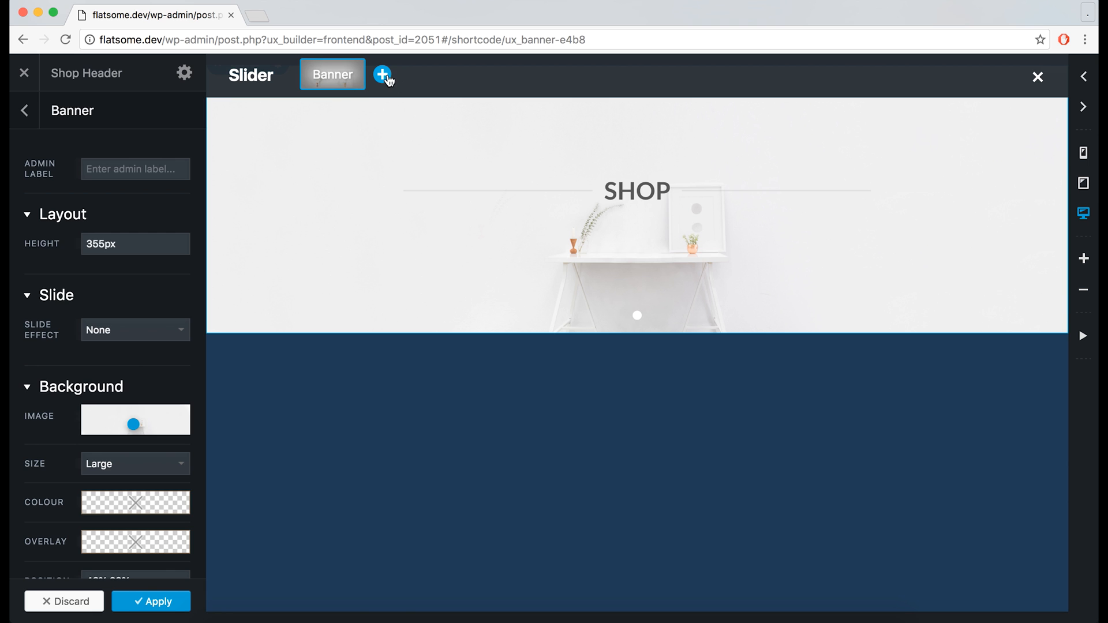
# - Add a second Badge-template slide at 355px height with a clothing-store photo background and apply it
pyautogui.click(382, 75)
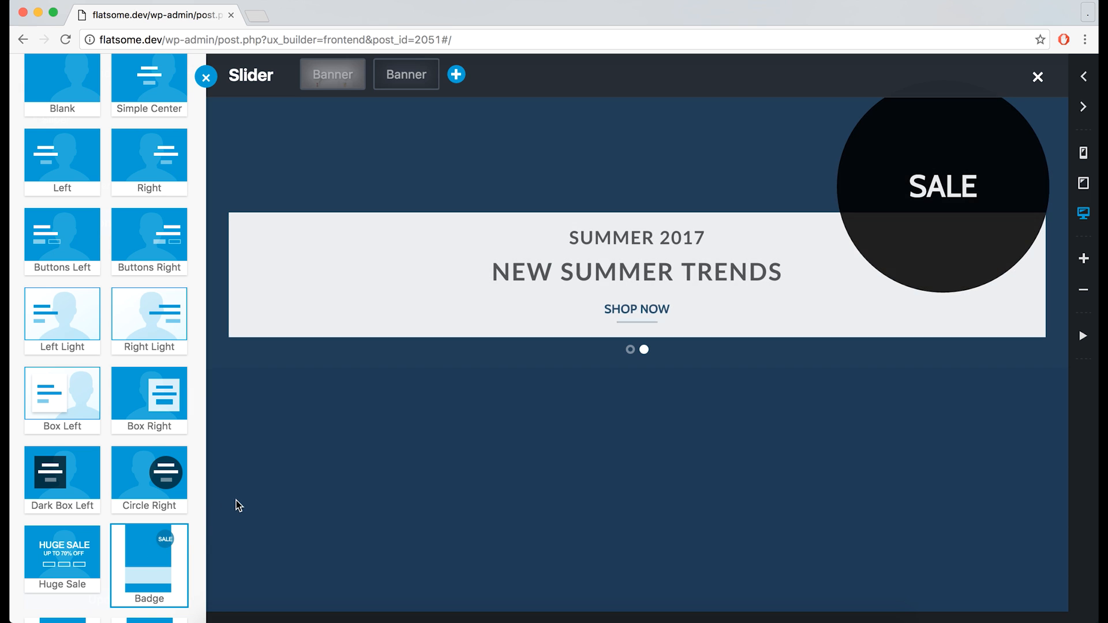
pyautogui.click(406, 74)
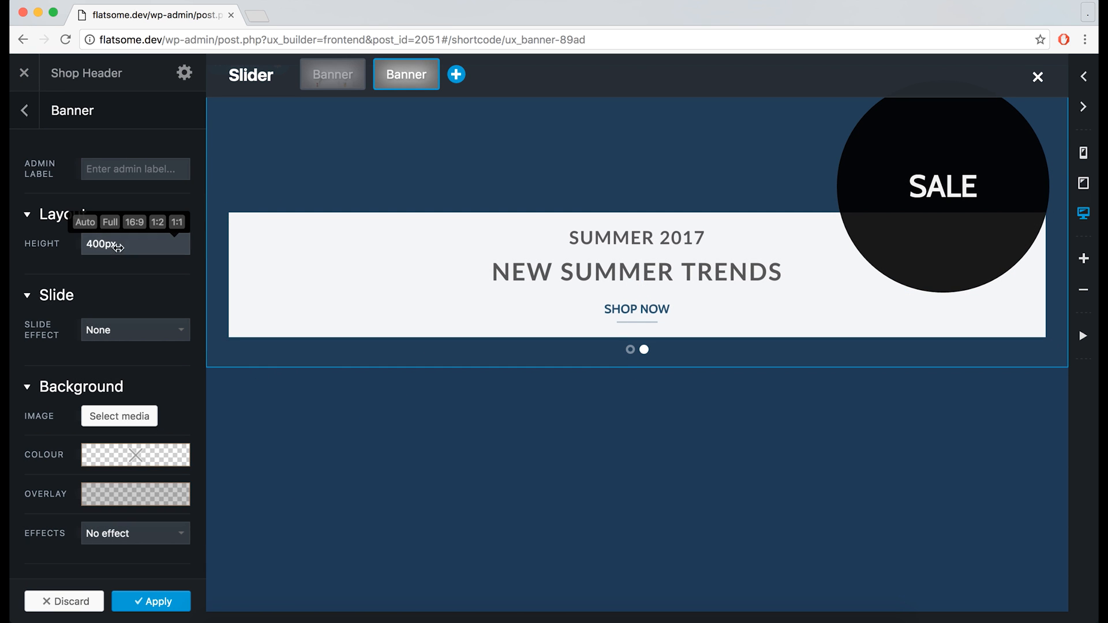
pyautogui.click(119, 415)
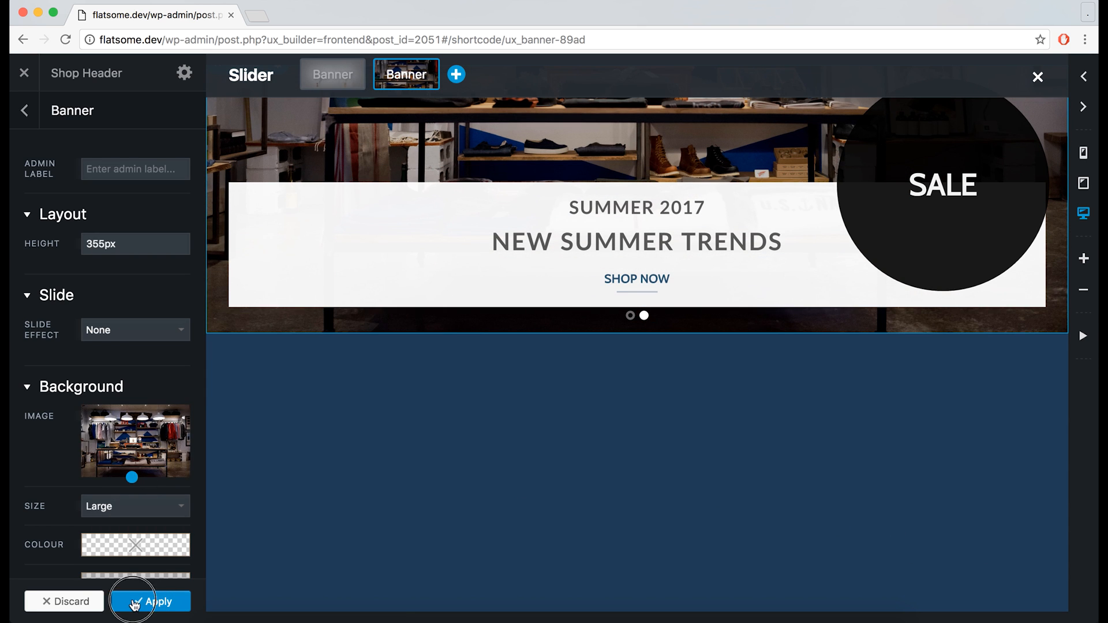
pyautogui.click(149, 601)
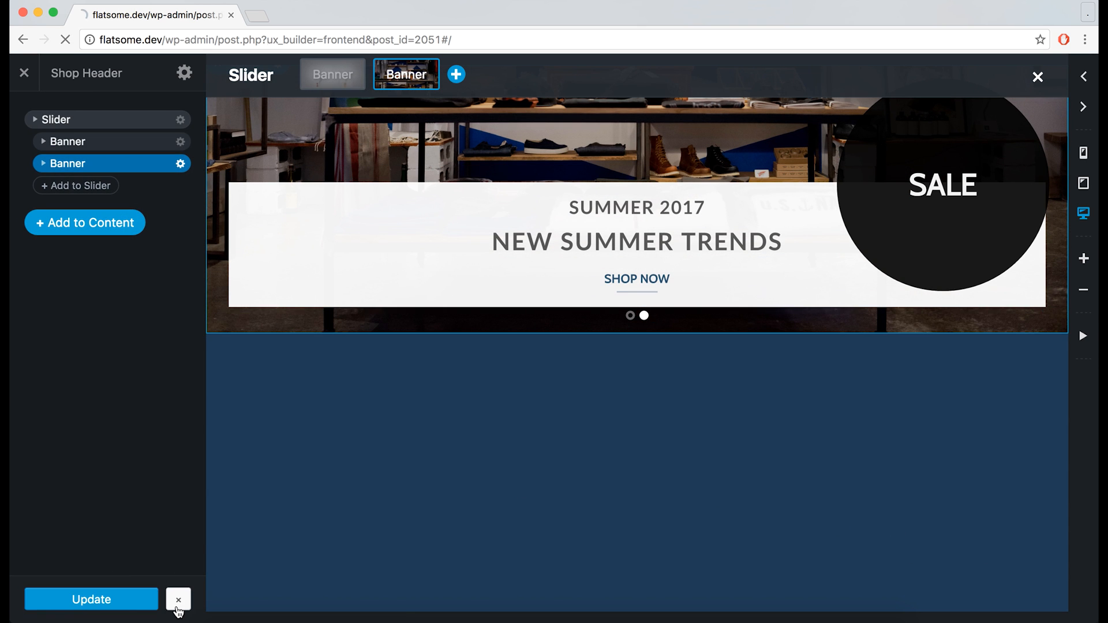
# - Exit UX Builder and set the Shop Homepage Header to [block id="shop-header"] in the Customizer
pyautogui.click(178, 599)
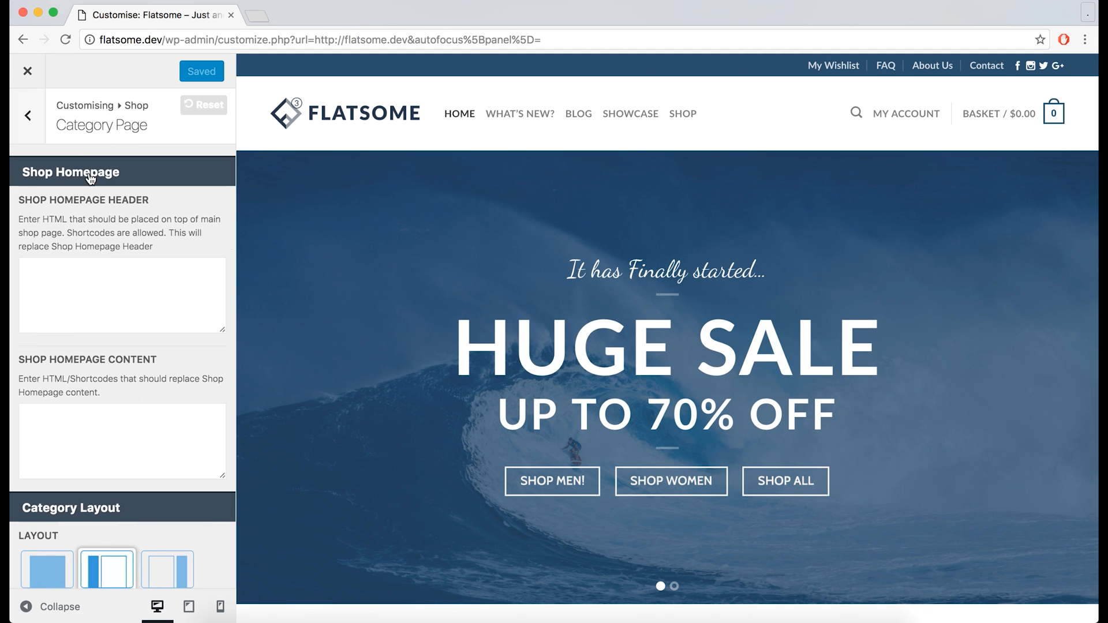
pyautogui.click(681, 115)
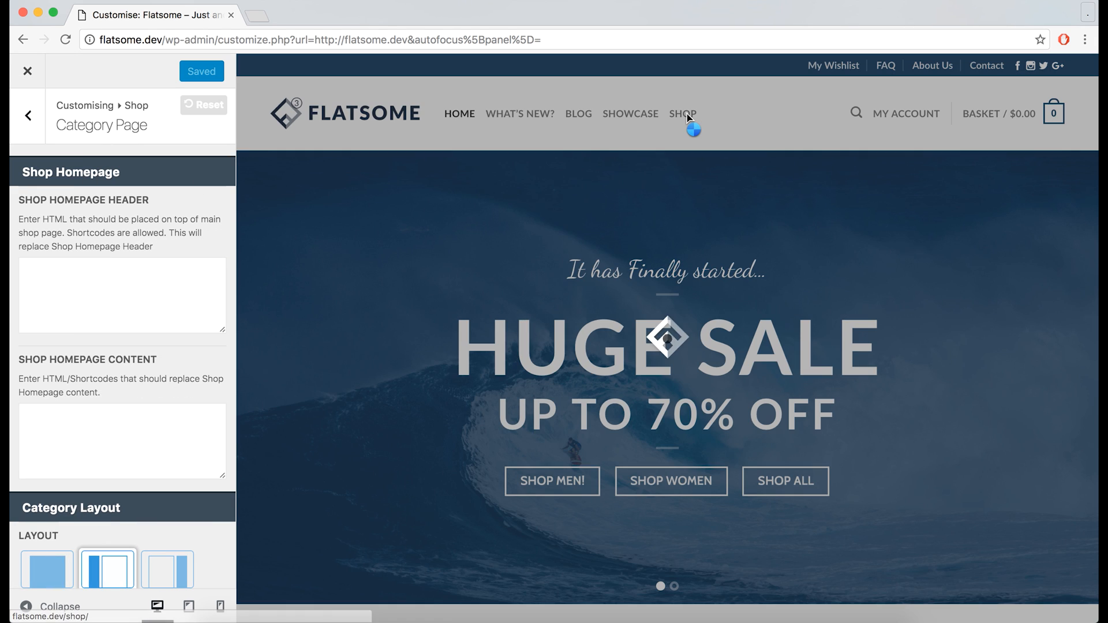
pyautogui.click(682, 115)
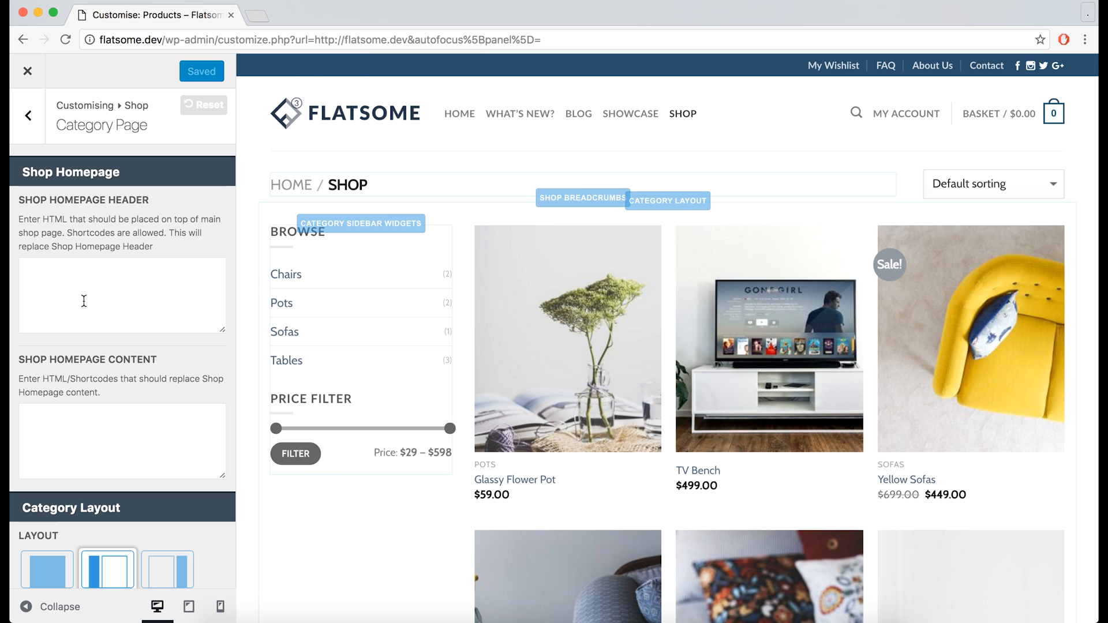
pyautogui.write('[block id="shop-header"]')
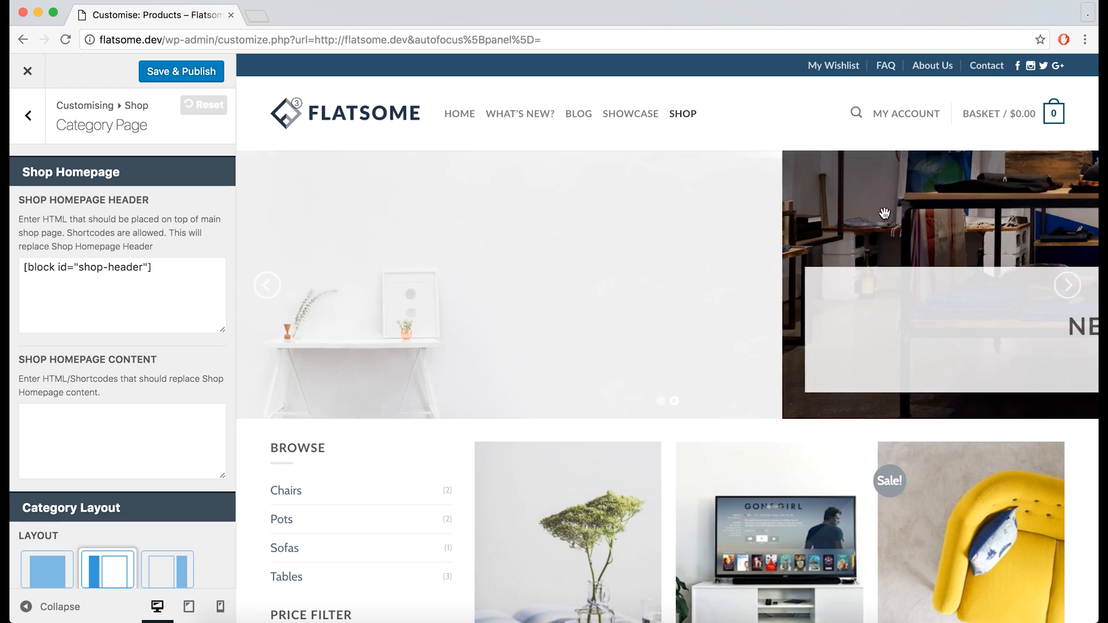
pyautogui.scroll(-3)
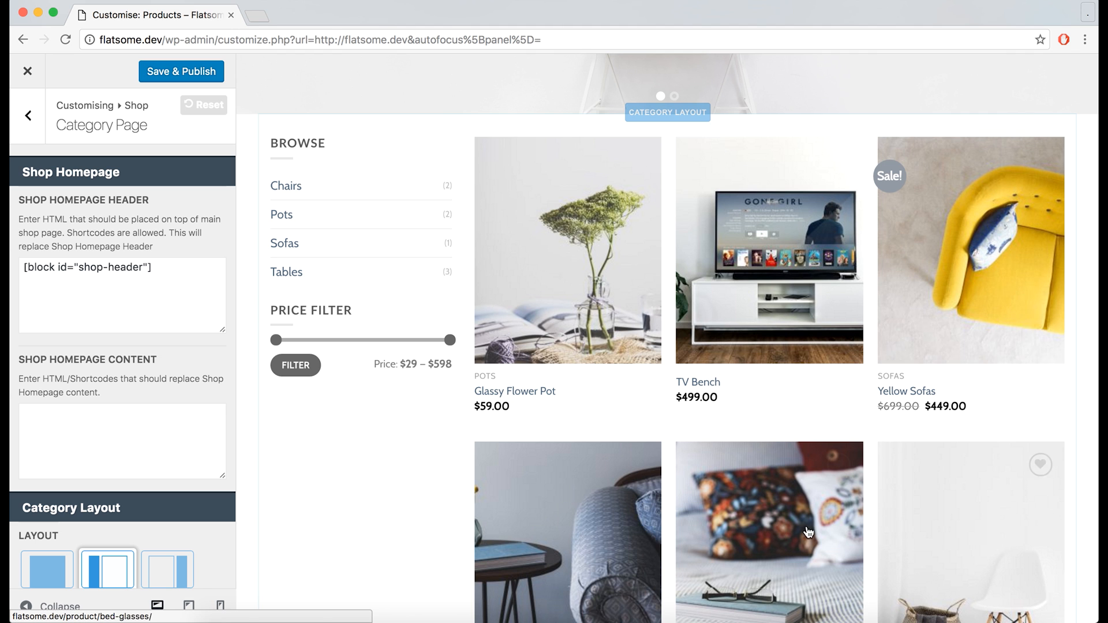
pyautogui.moveTo(386, 453)
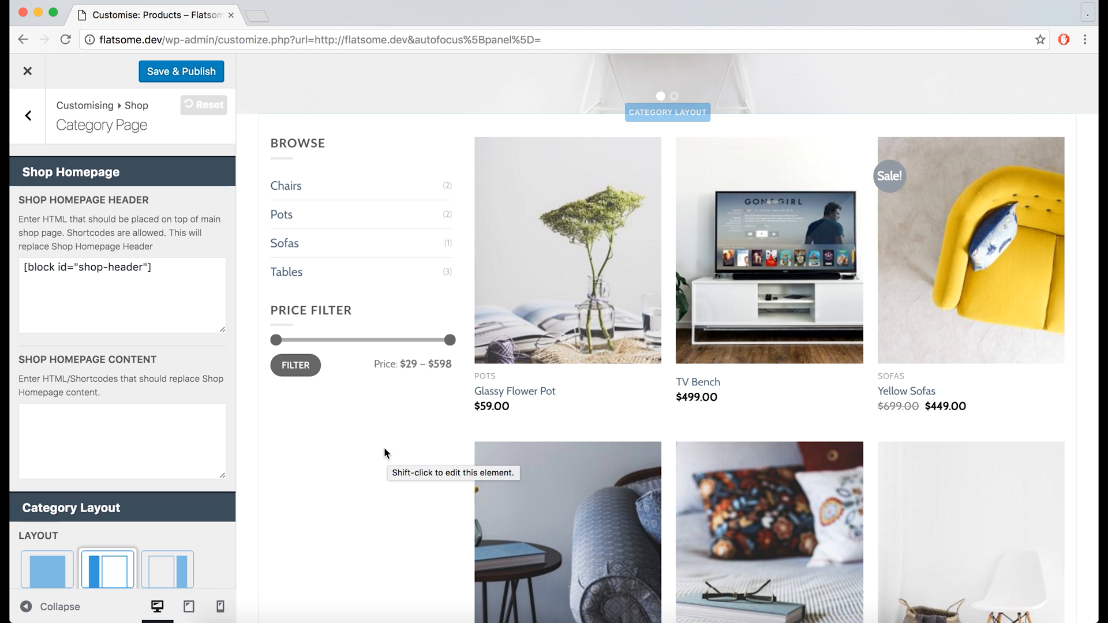
# - Save & Publish the header setting, then view the live Shop page with its banner slider
pyautogui.click(181, 72)
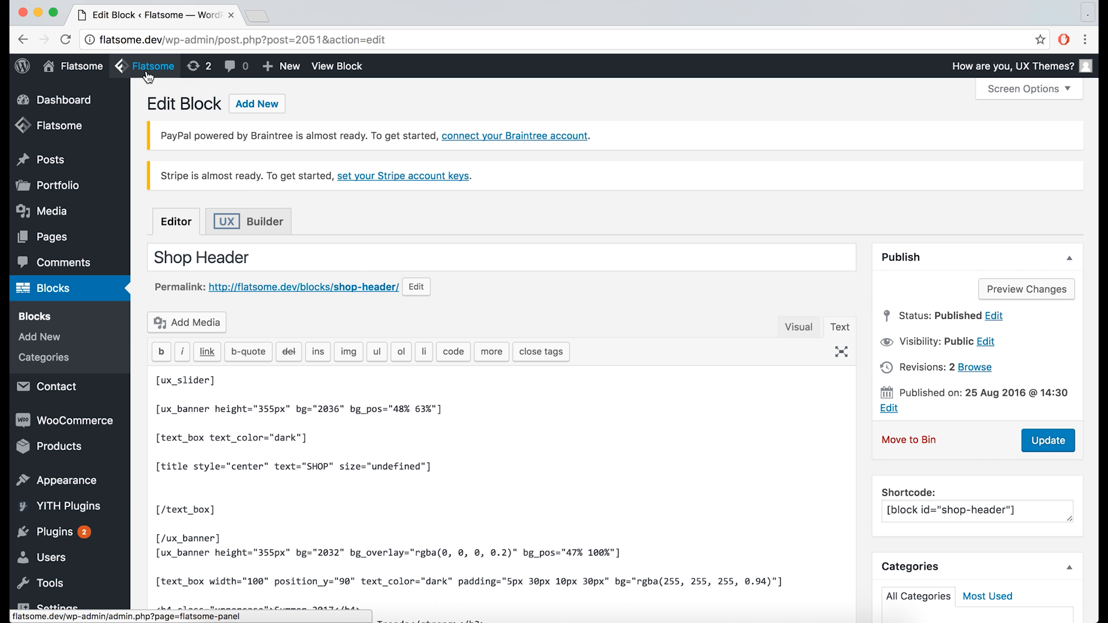
pyautogui.click(152, 65)
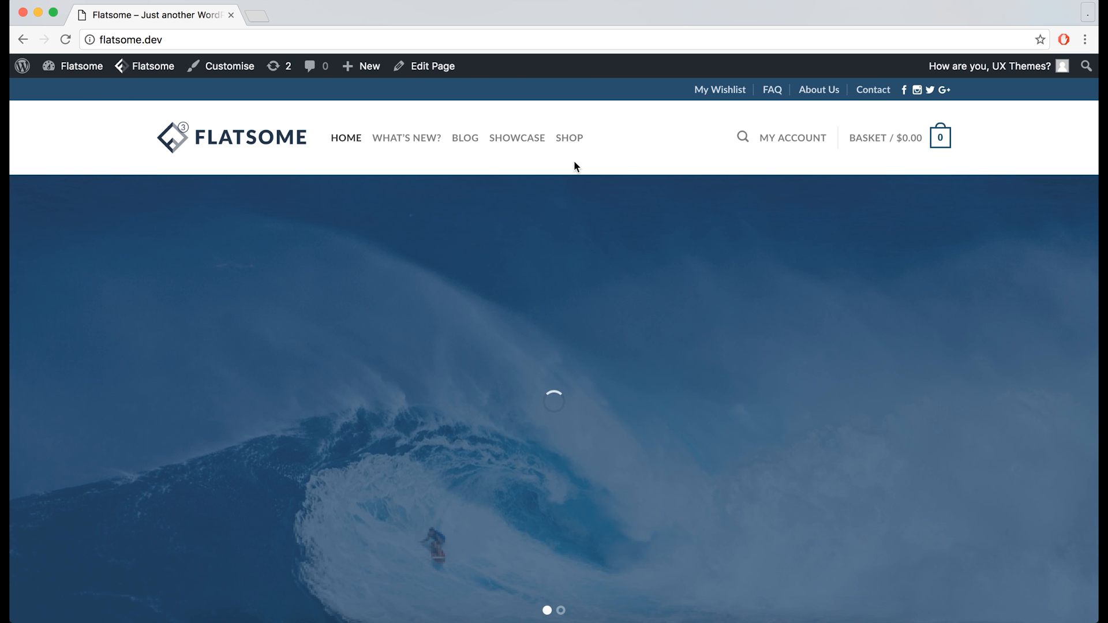
pyautogui.click(569, 137)
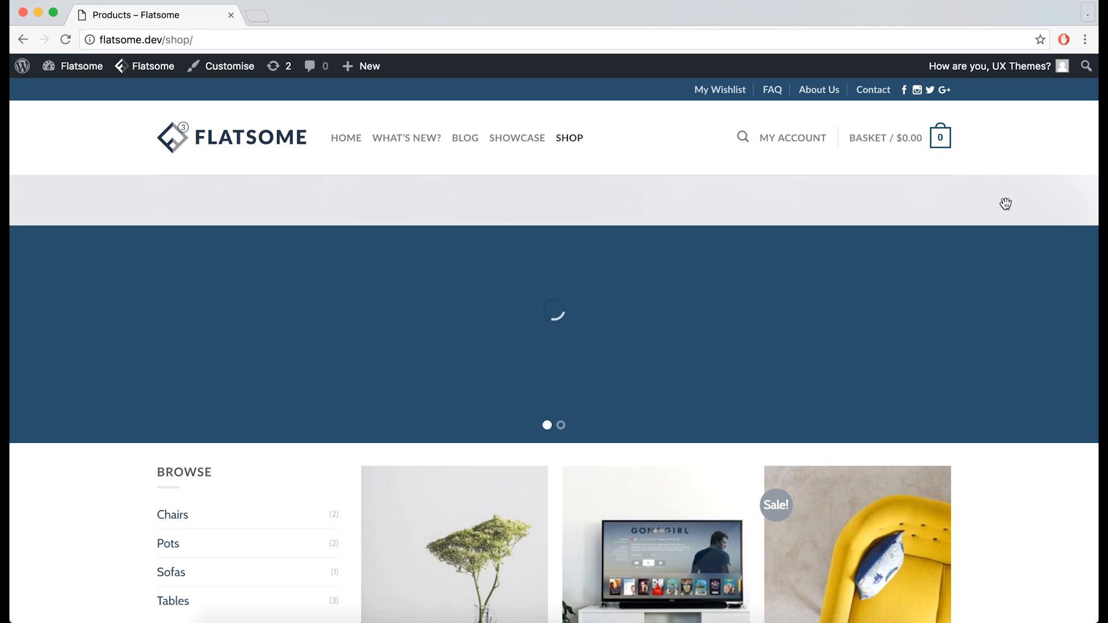